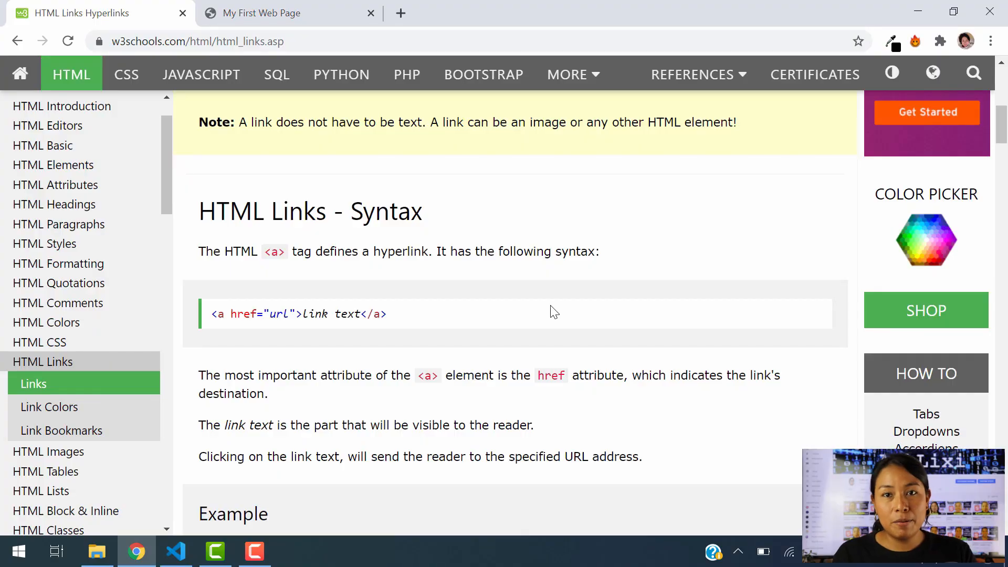
mouse_move(488, 405)
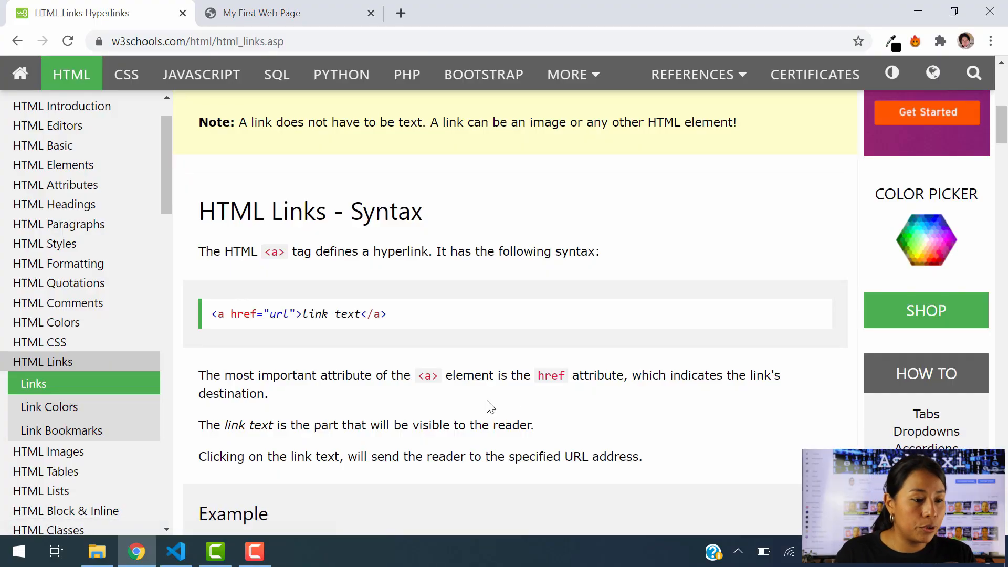
mouse_move(72, 73)
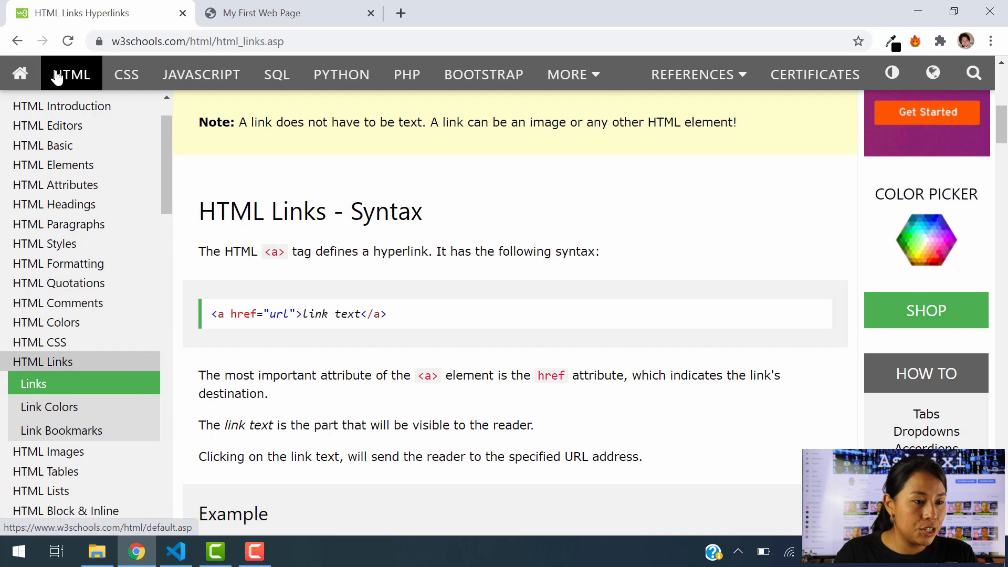
mouse_move(45, 391)
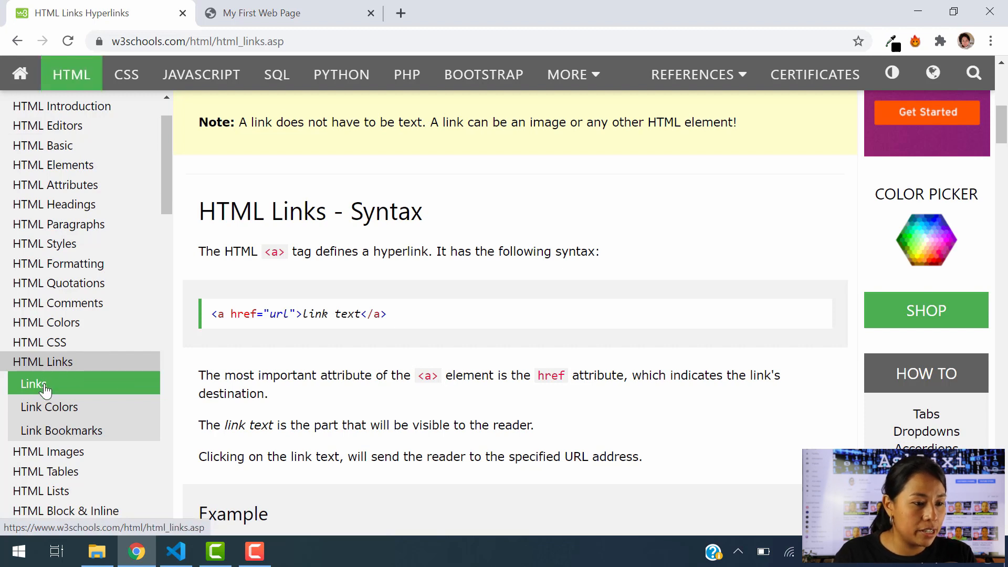
mouse_move(315, 308)
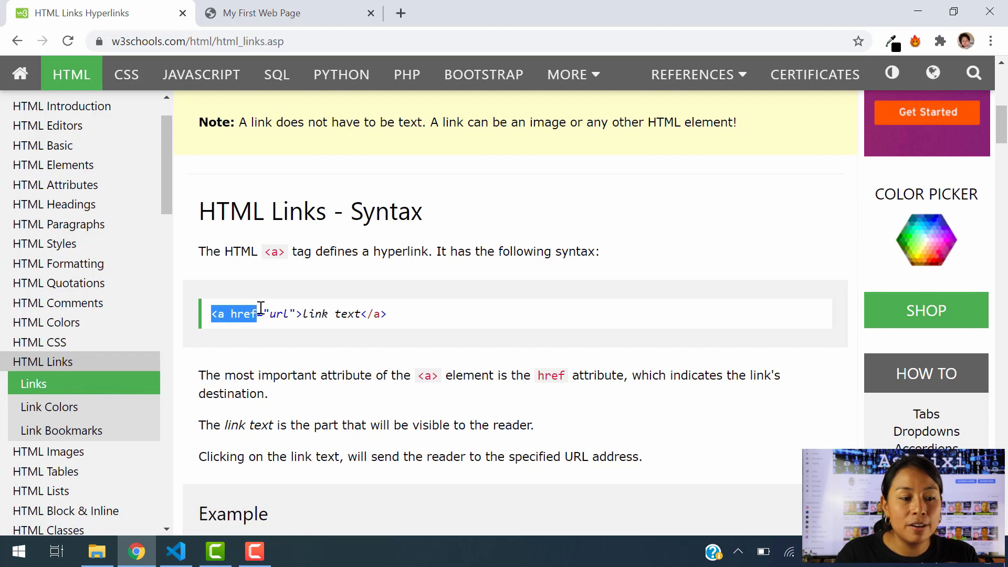
mouse_move(403, 336)
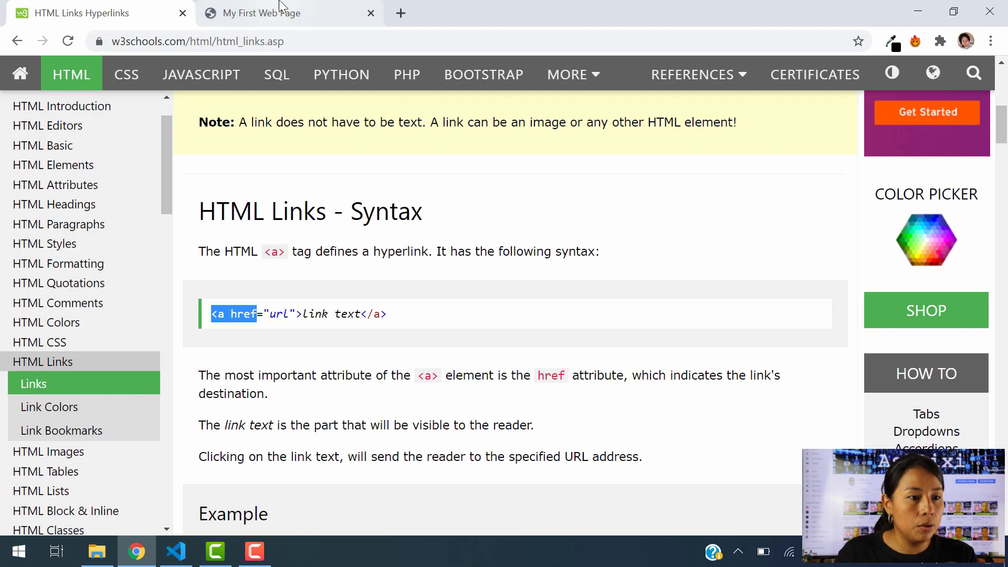
Check the About link in the local page's footer, then return to the index.html source.
click(260, 12)
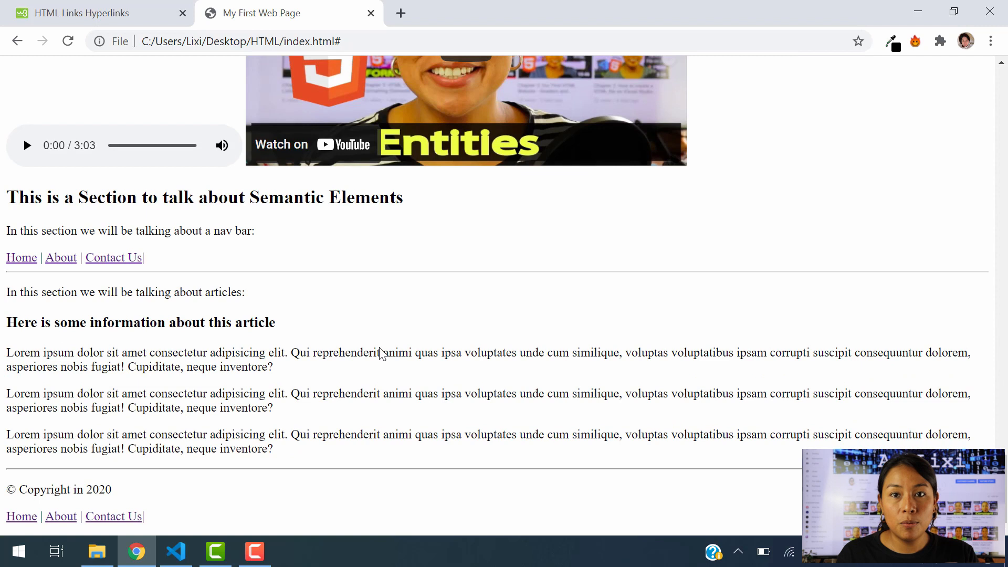
mouse_move(293, 351)
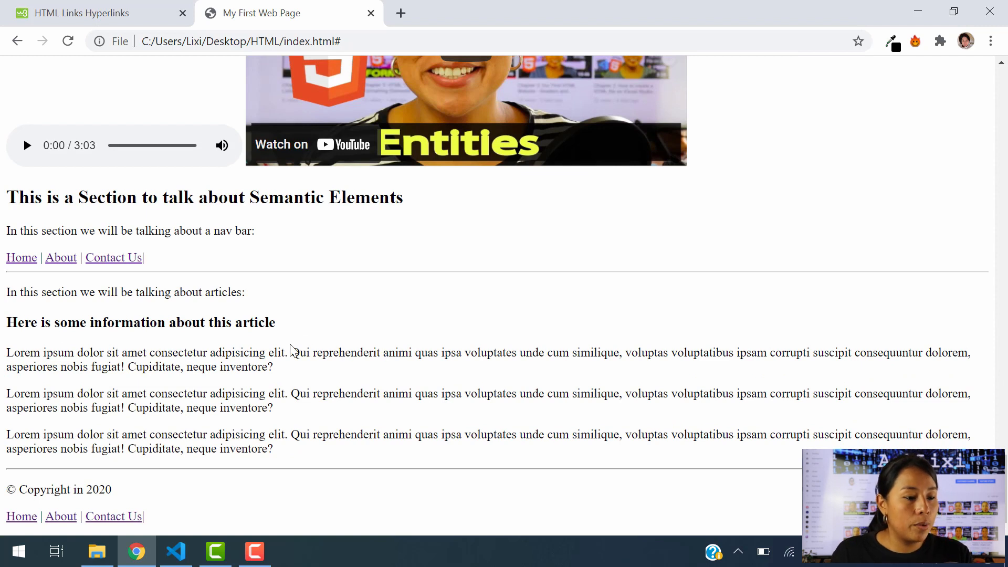
mouse_move(61, 517)
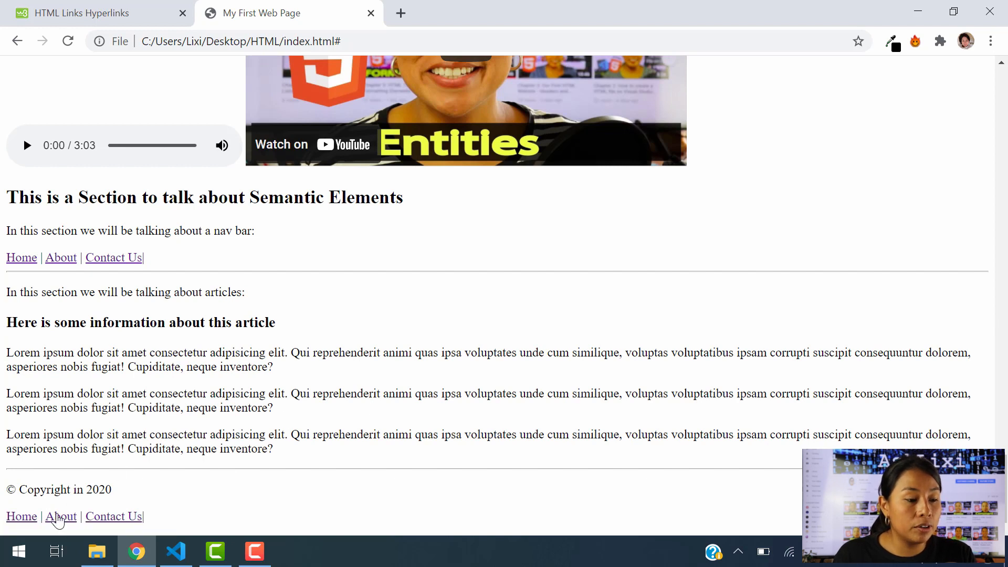
mouse_move(60, 521)
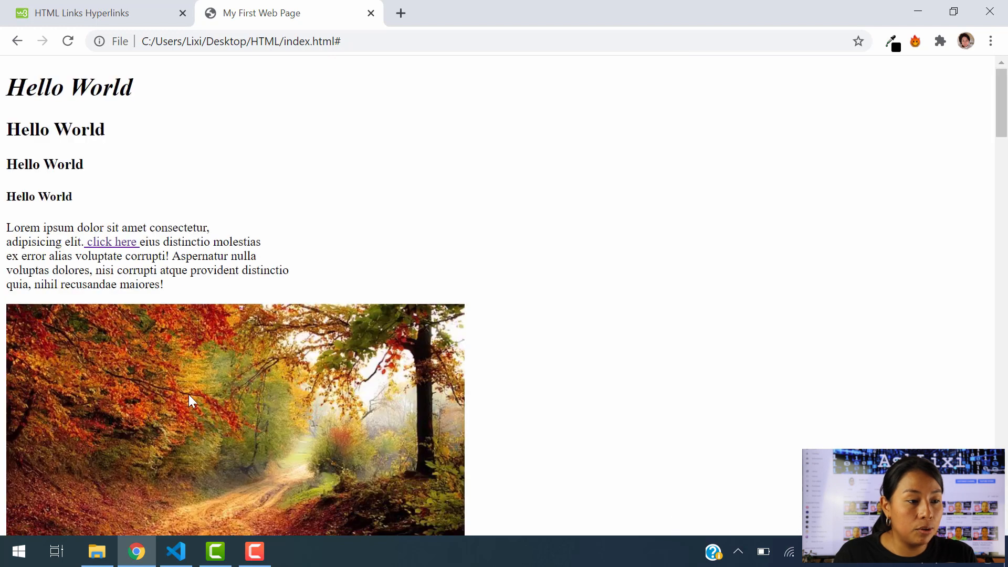
scroll(down, 3)
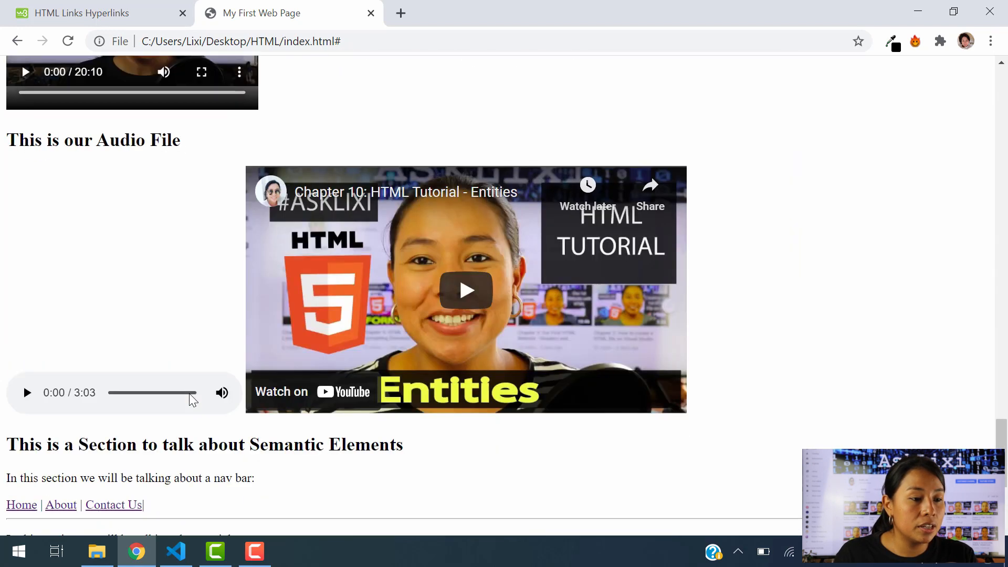
scroll(down, 3)
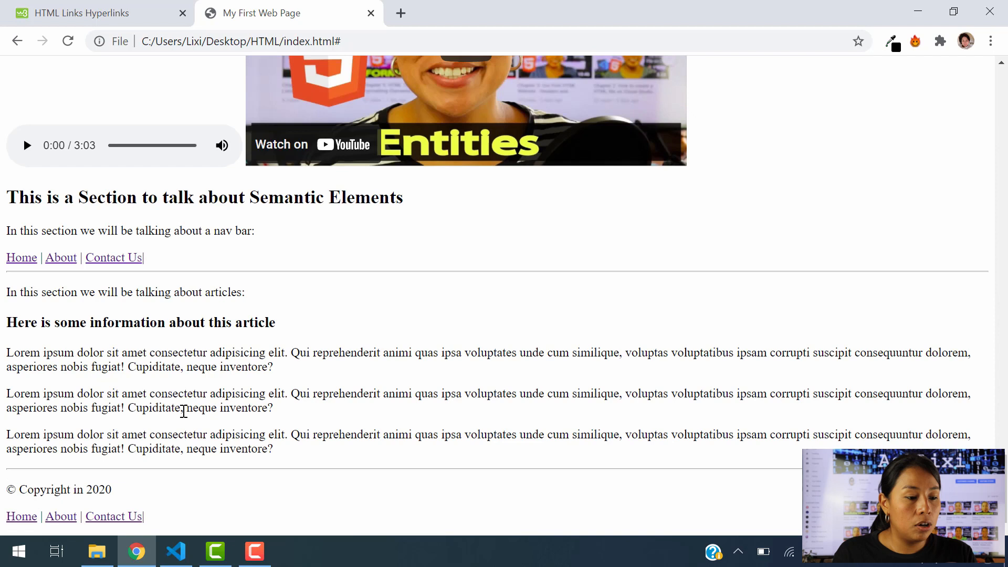
click(176, 551)
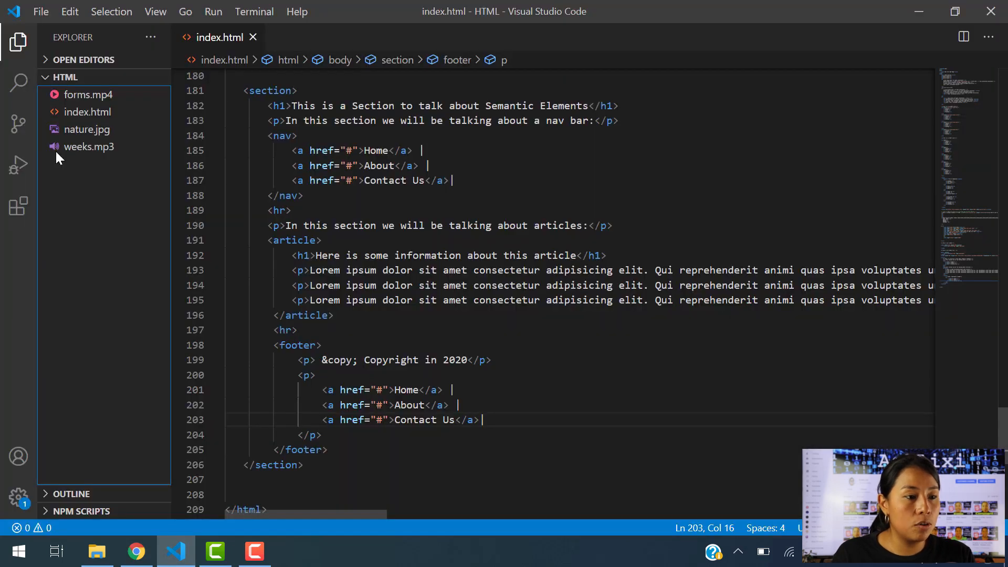
click(454, 180)
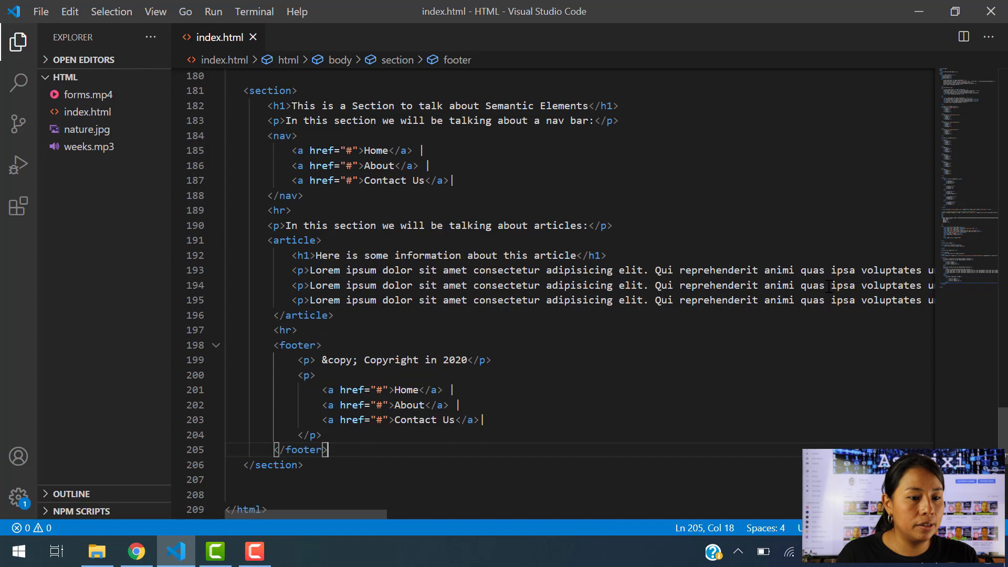
mouse_move(721, 371)
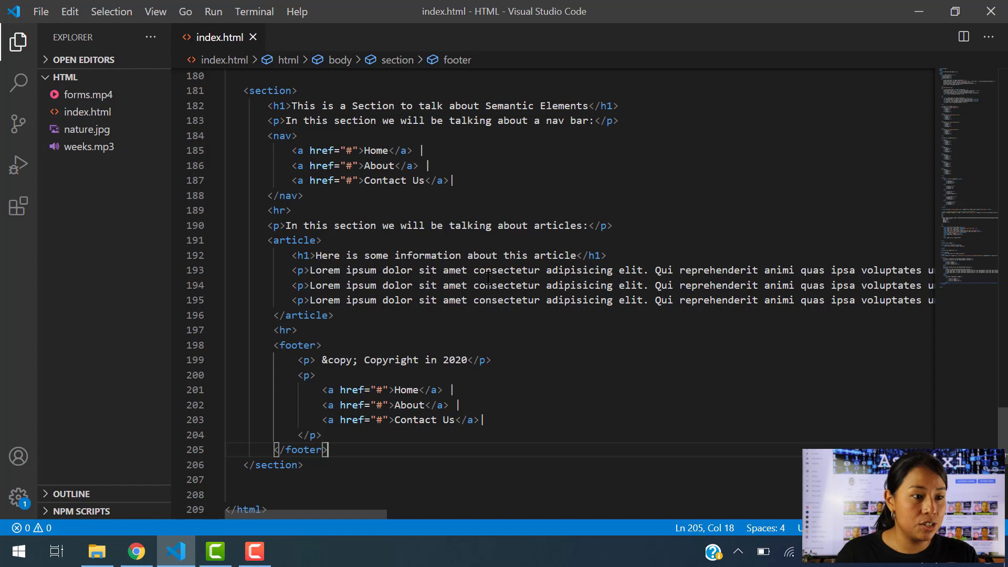
mouse_move(85, 129)
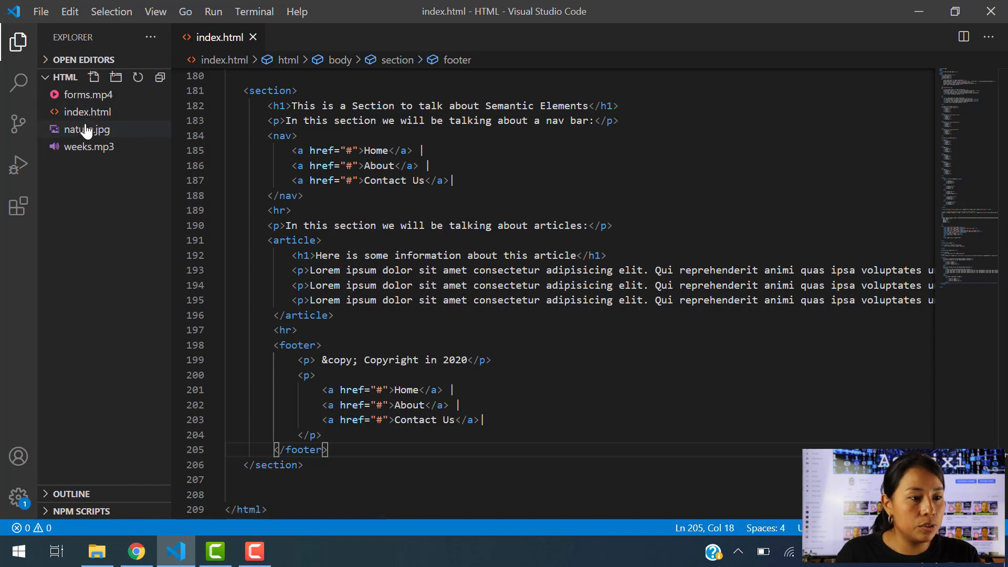
mouse_move(94, 77)
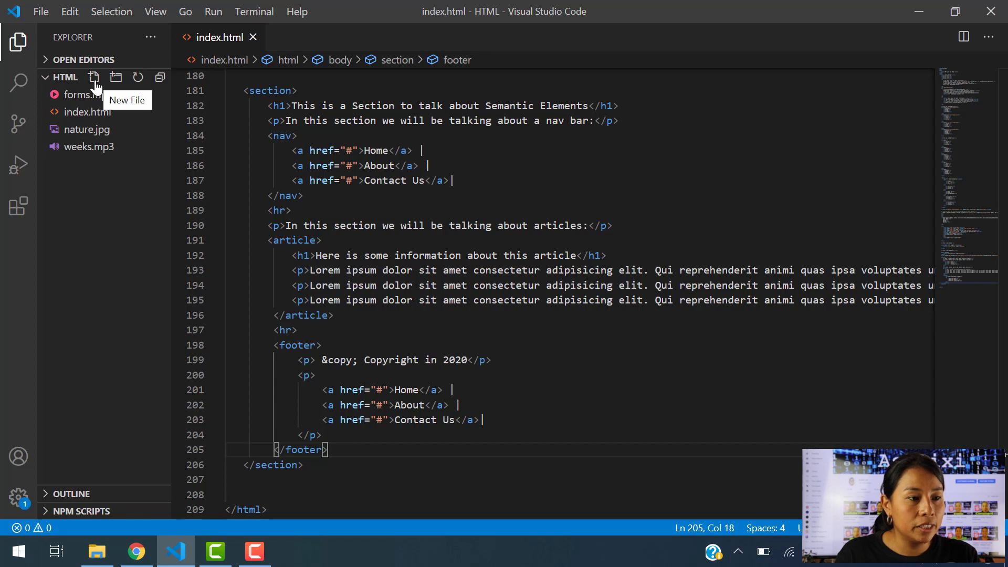
Create a new about.html file in the HTML folder from the Explorer.
click(94, 76)
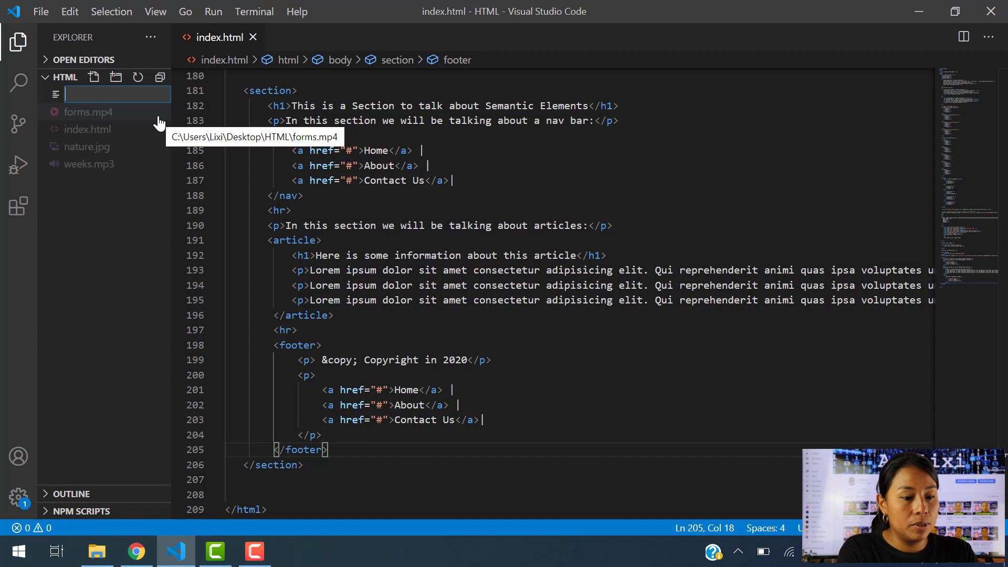
text(about)
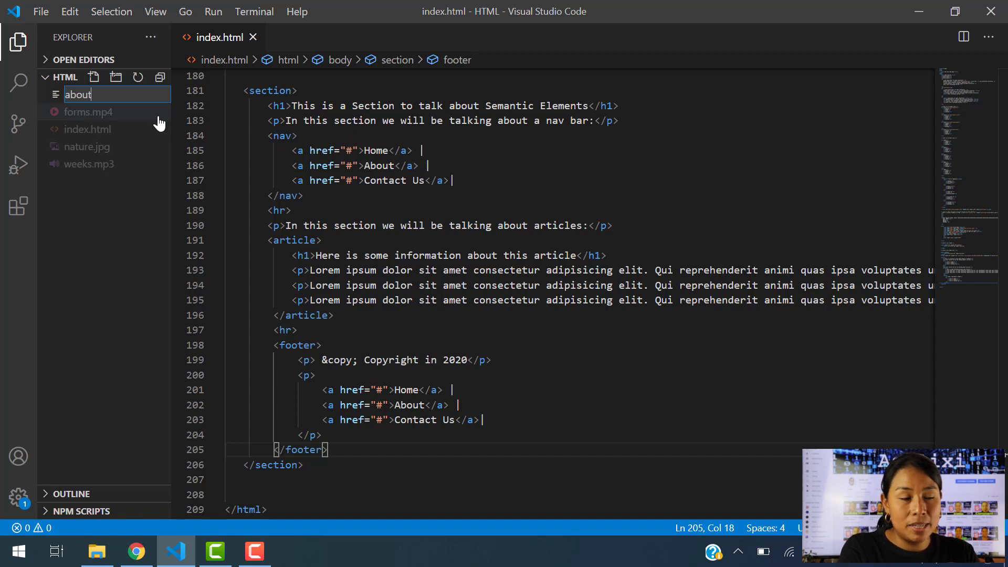
text(.ht)
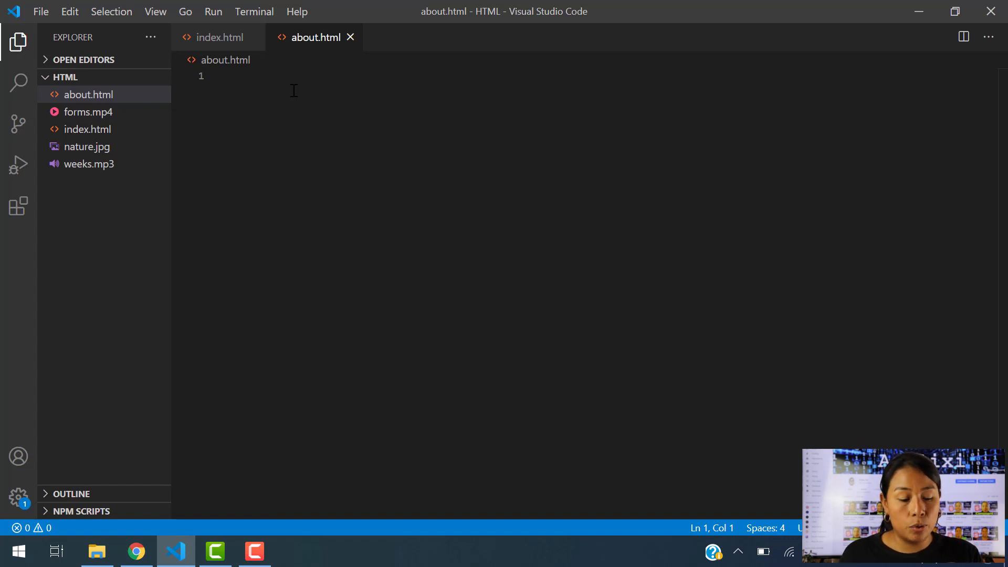
Insert the ! boilerplate and strip its meta tag lines and the html lang attribute.
text(!DOCTYPE html>)
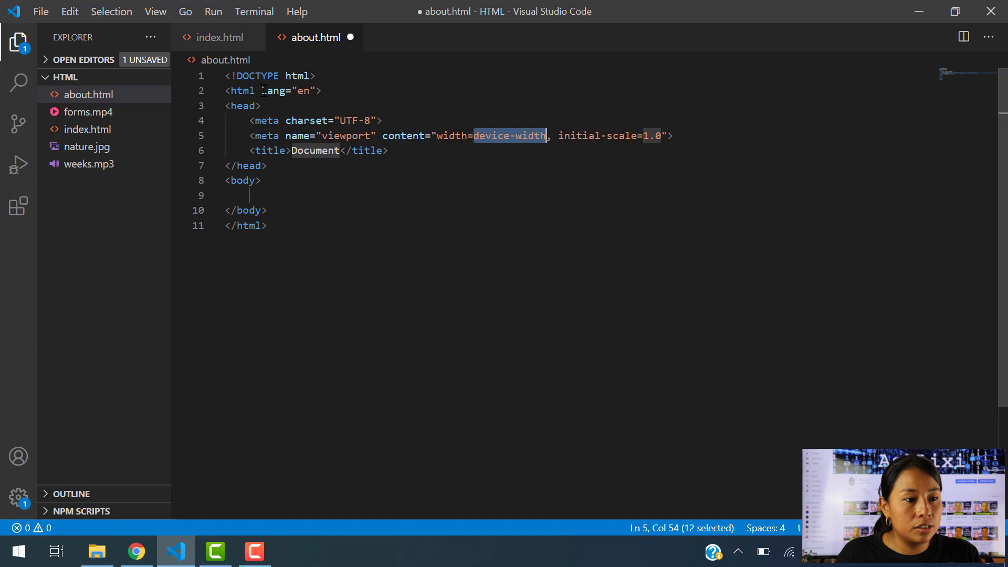
click(268, 225)
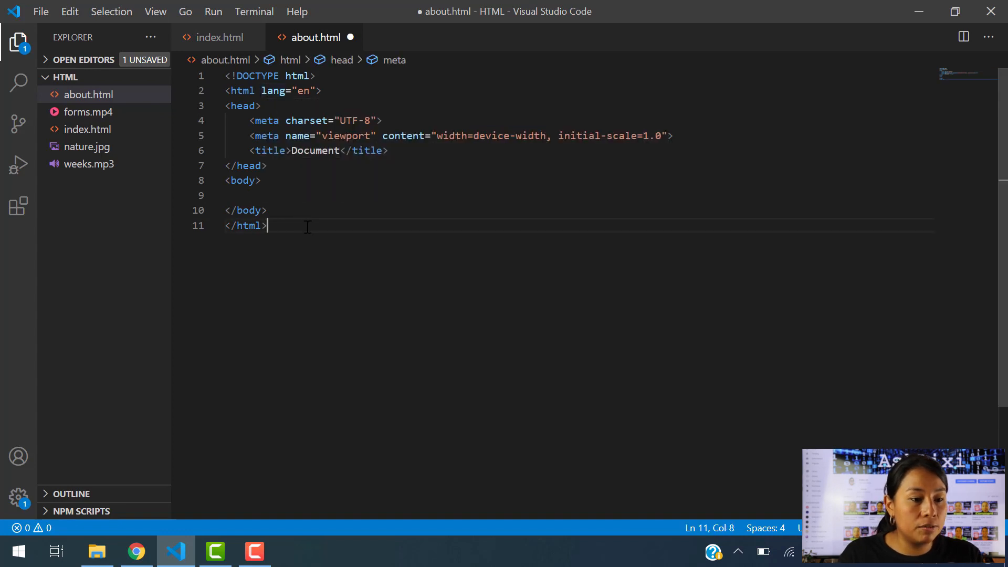
key(ctrl+a)
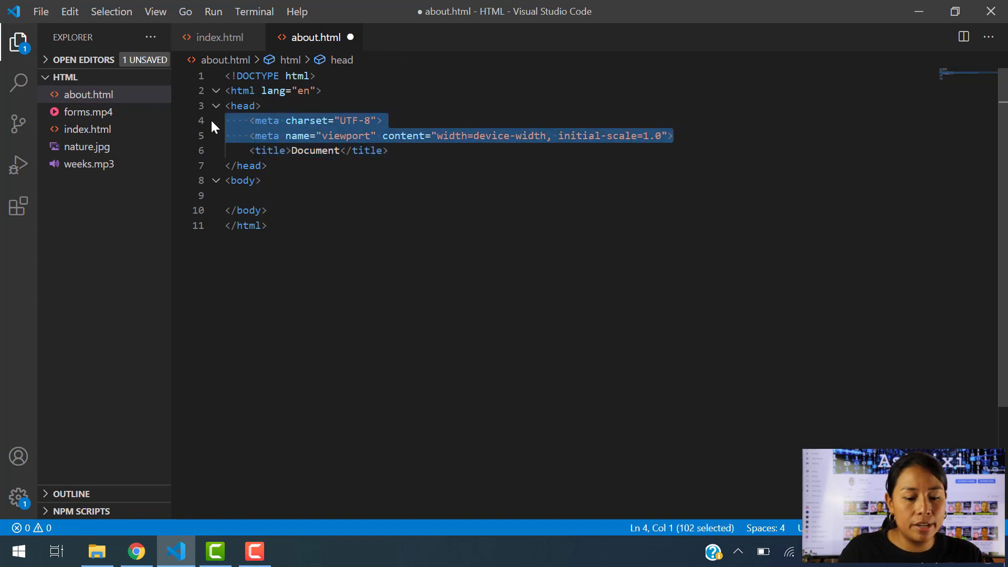
key(Delete)
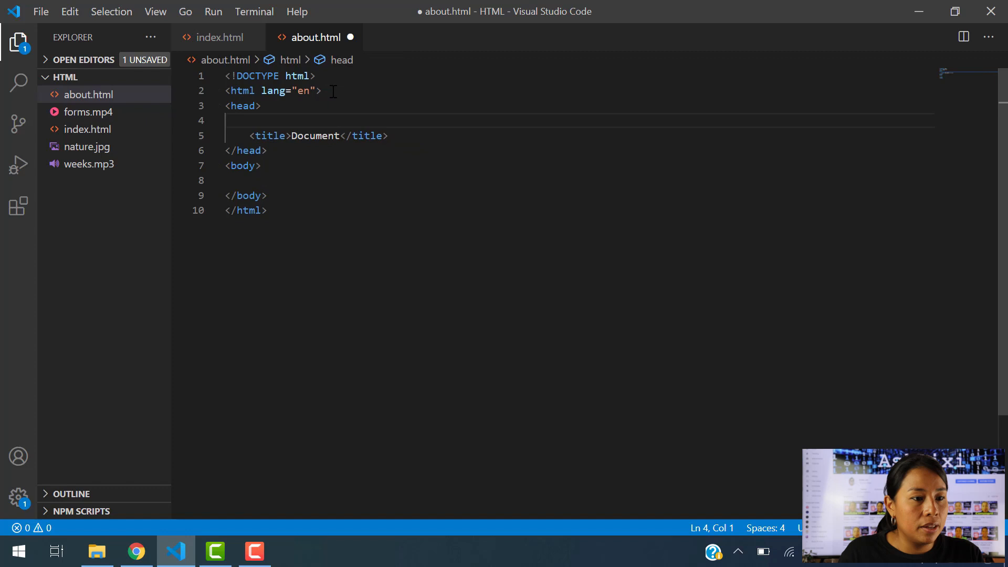
click(263, 91)
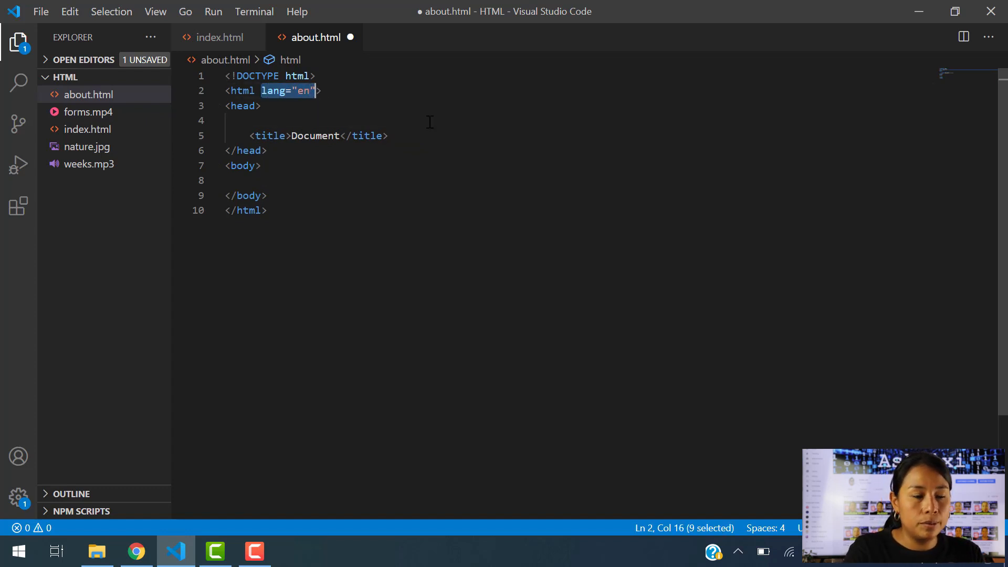
key(Delete)
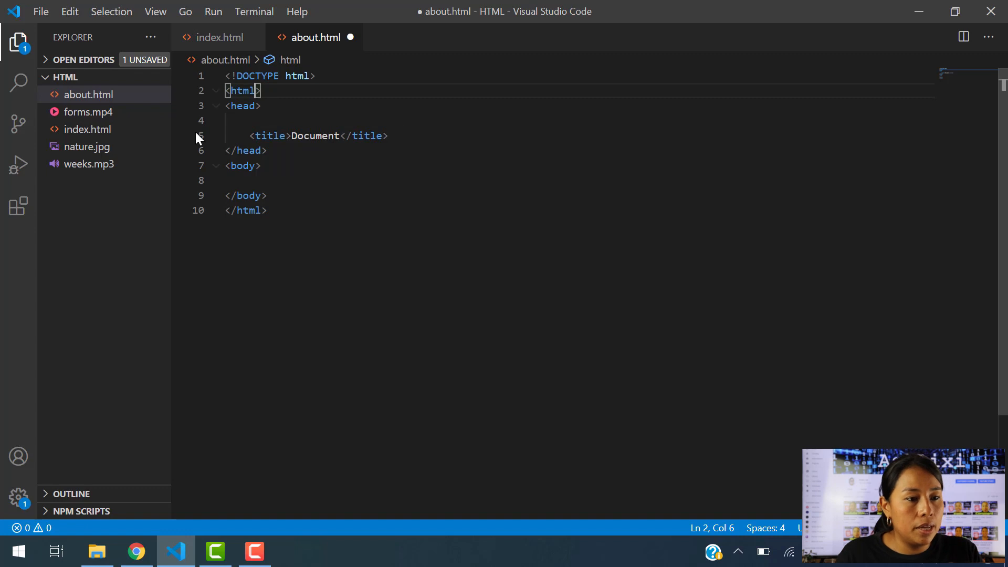
Replace the default title text Document with About.
click(257, 179)
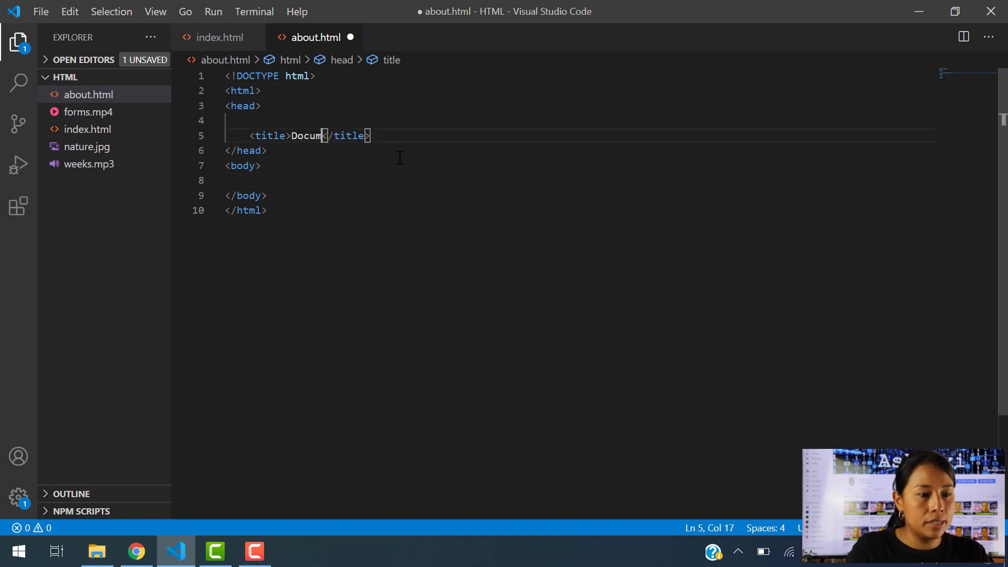
text(About)
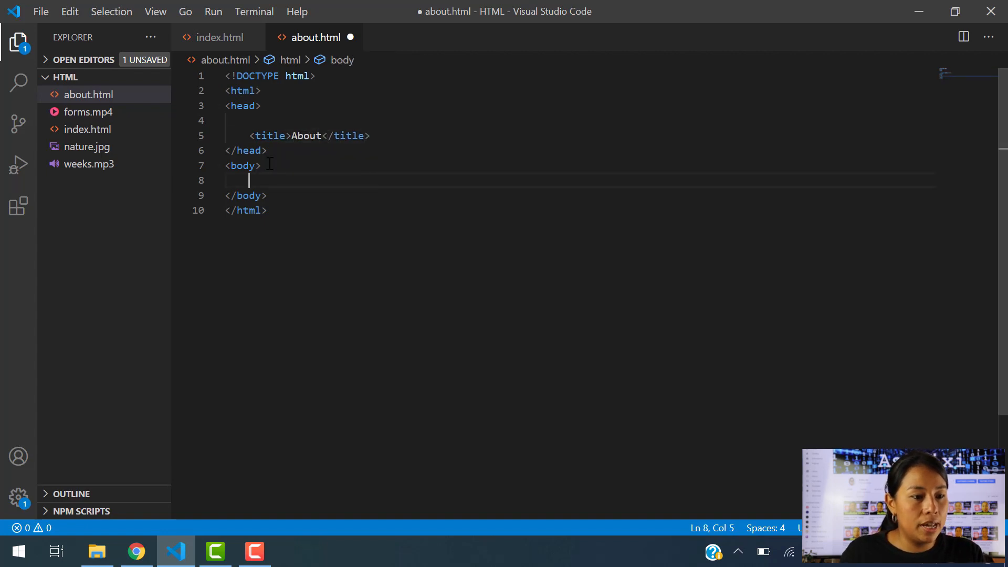
mouse_move(311, 180)
text(<h1></h1>)
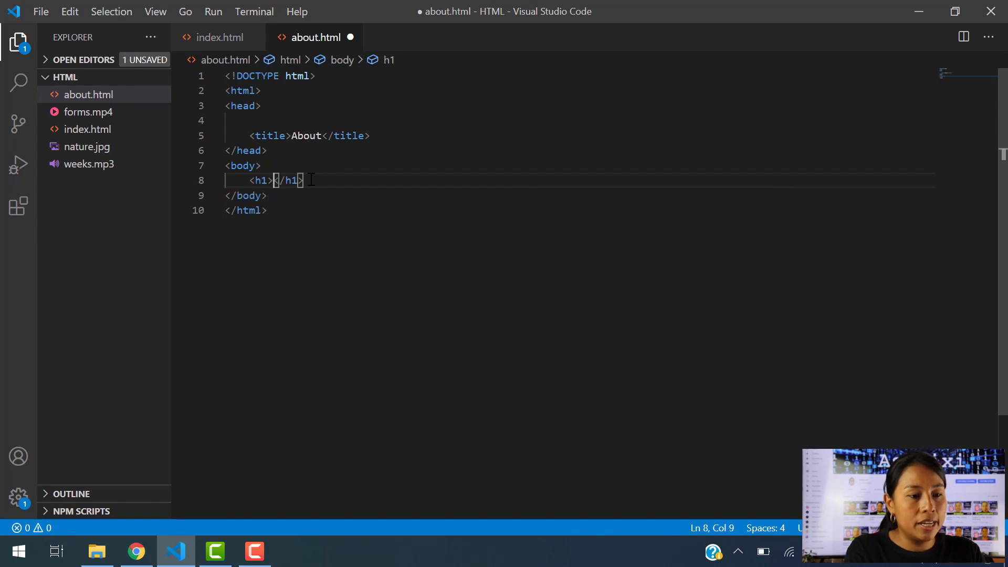
Add <h1>ABOUT US</h1> and <p>This is the about us webpage</p> to the body and save.
text(ABout u)
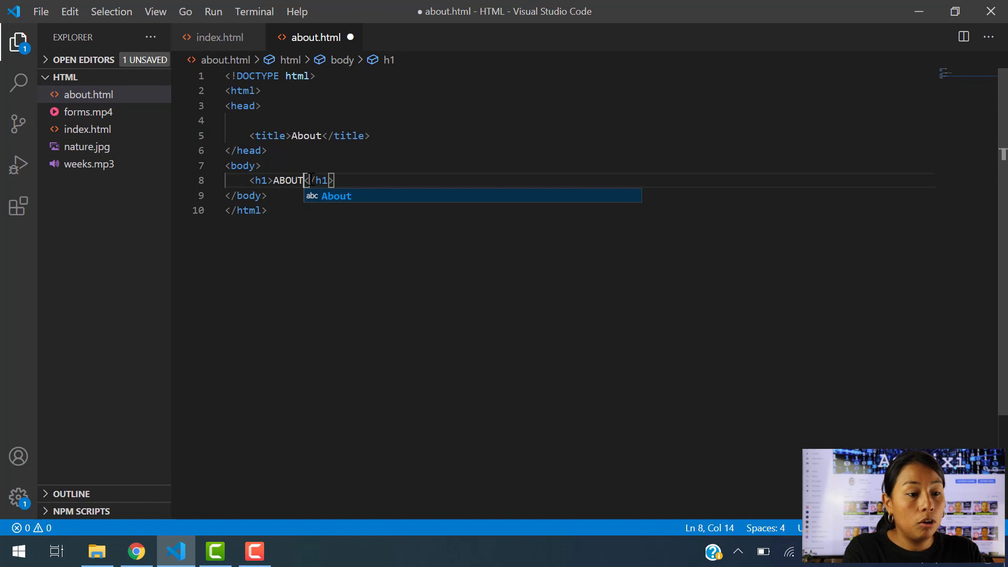
text(US)
text(<)
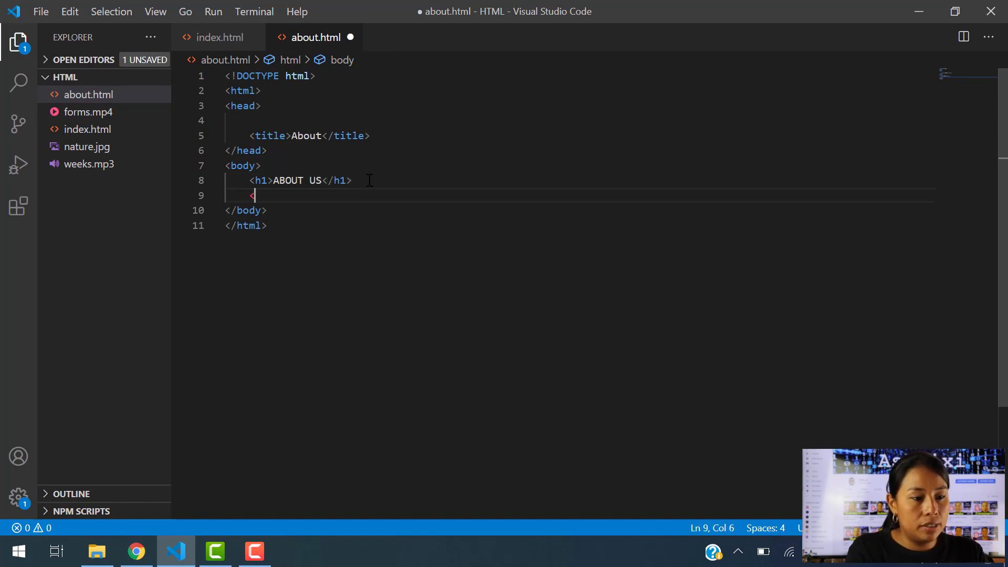
text(P></P>)
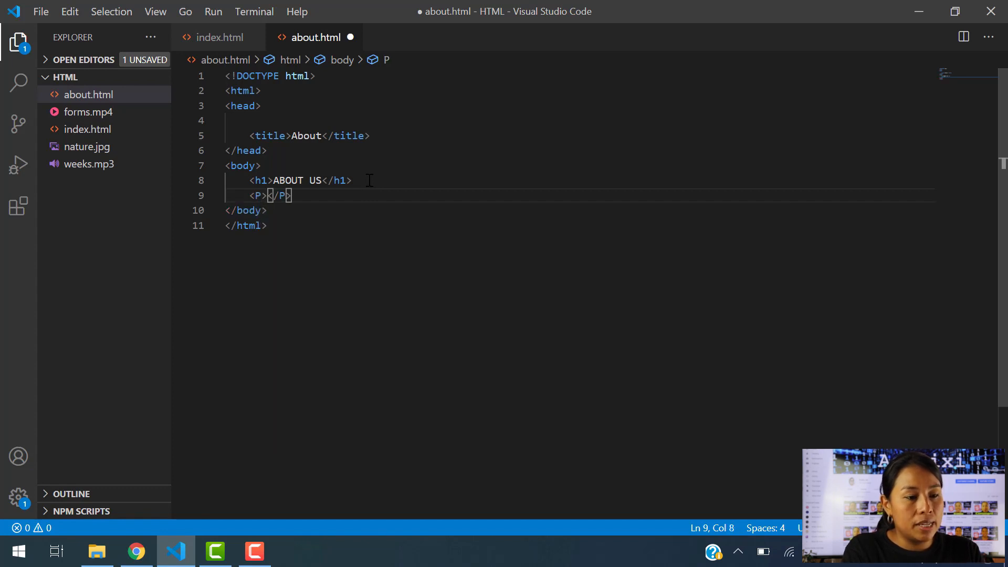
text(th)
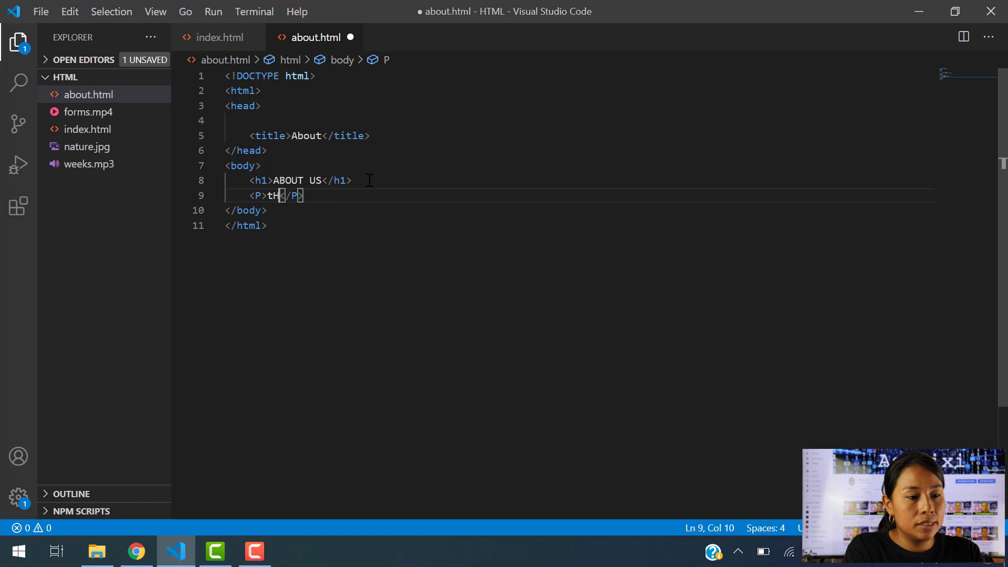
text(This is)
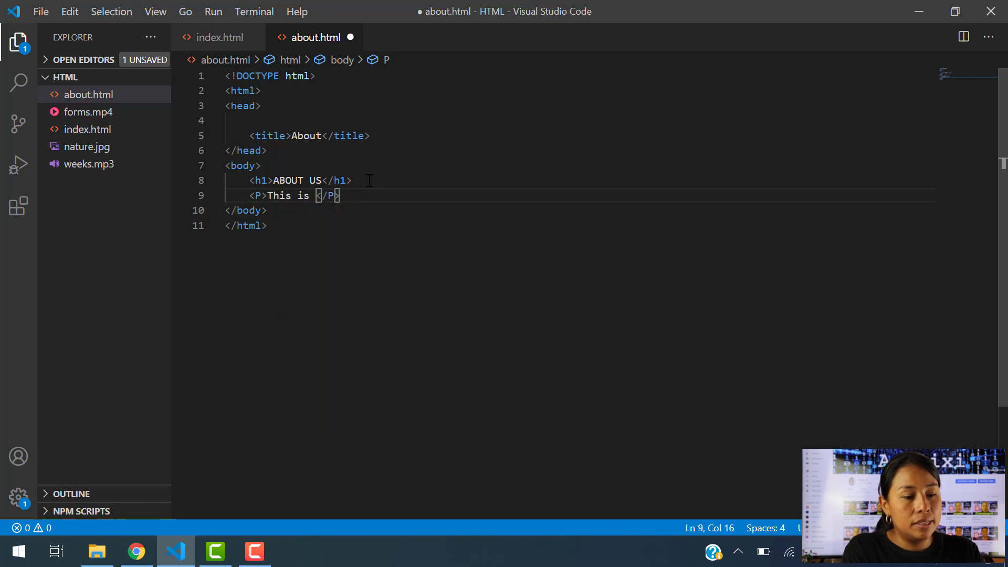
text(the about us we)
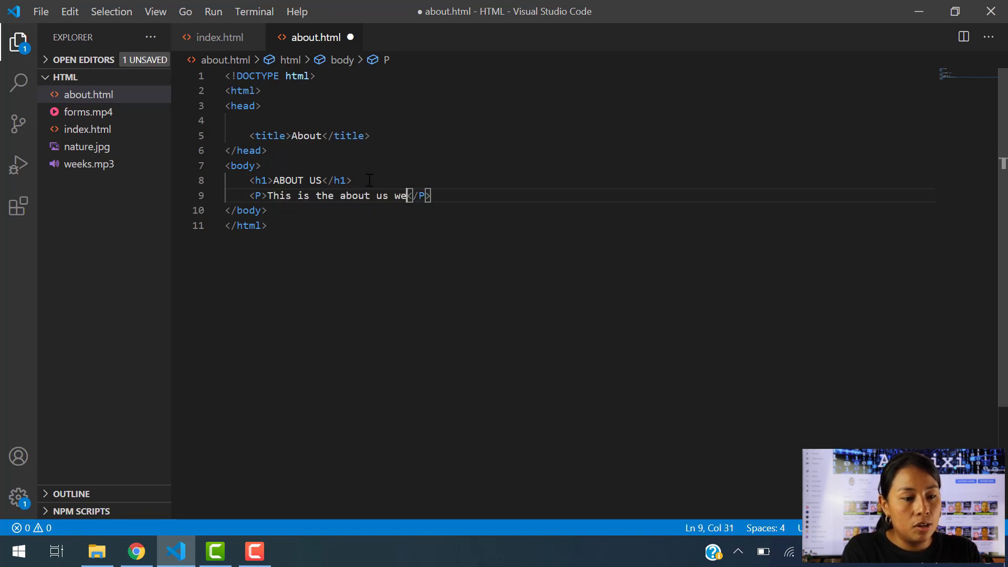
text(bpage)
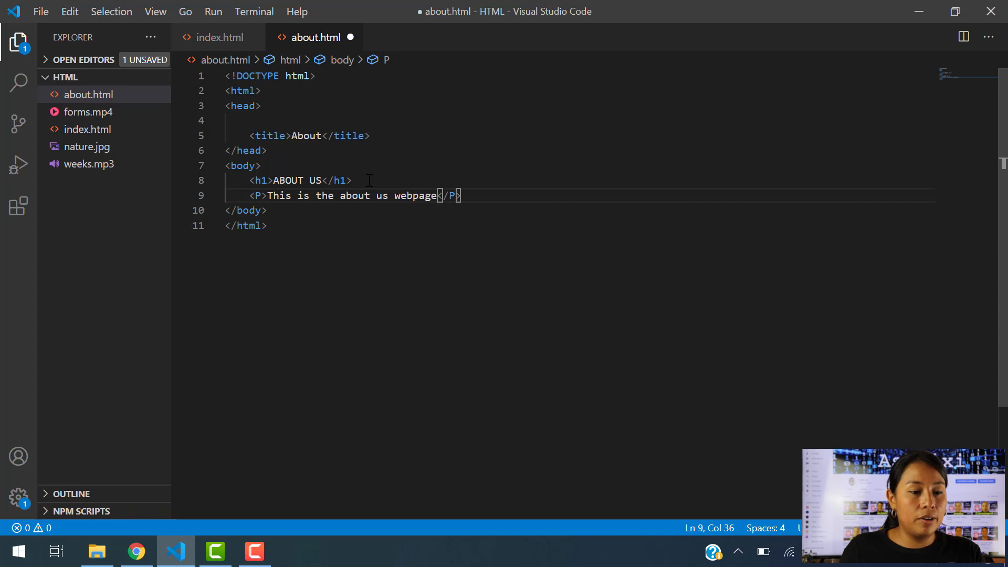
click(462, 195)
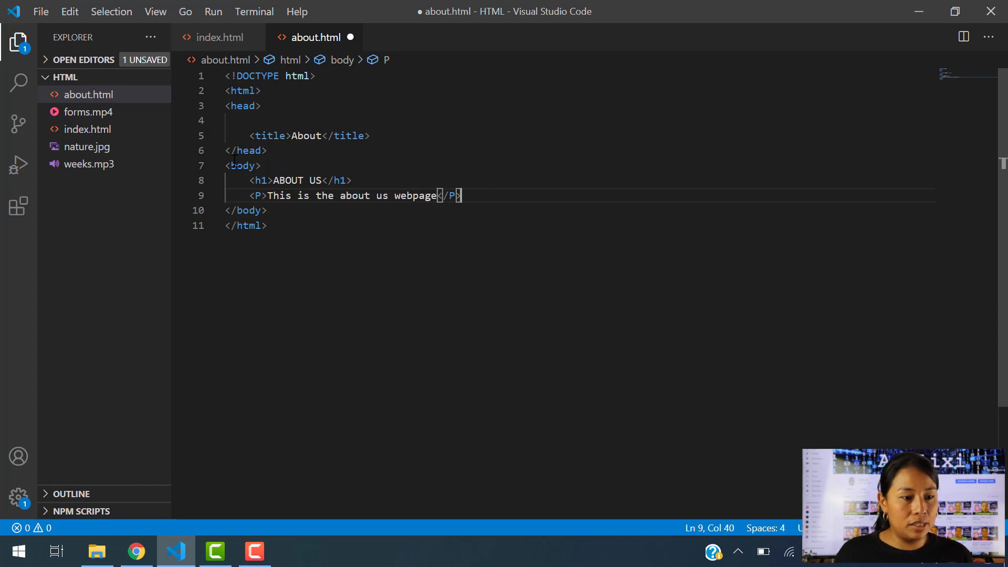
key(ctrl+s)
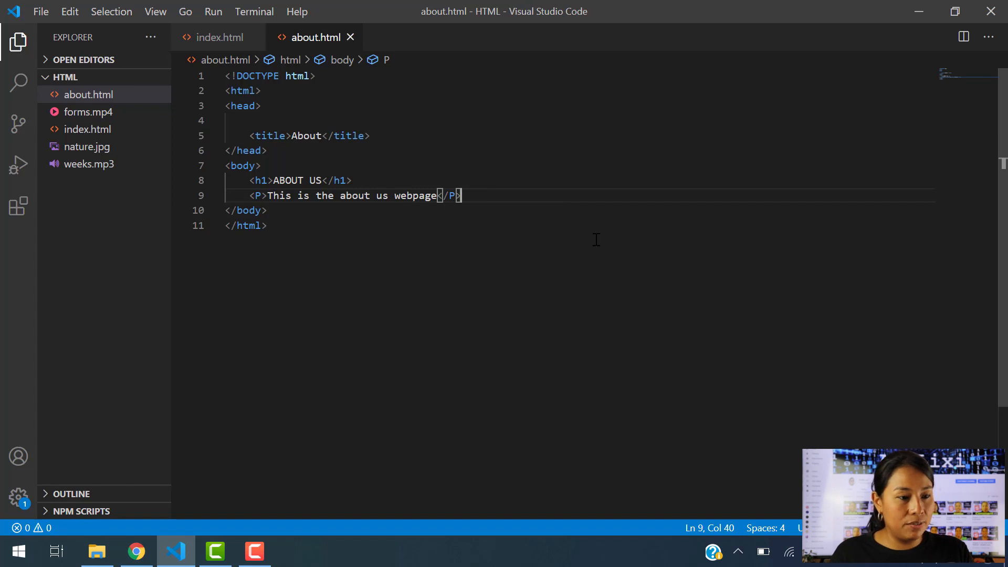
mouse_move(412, 304)
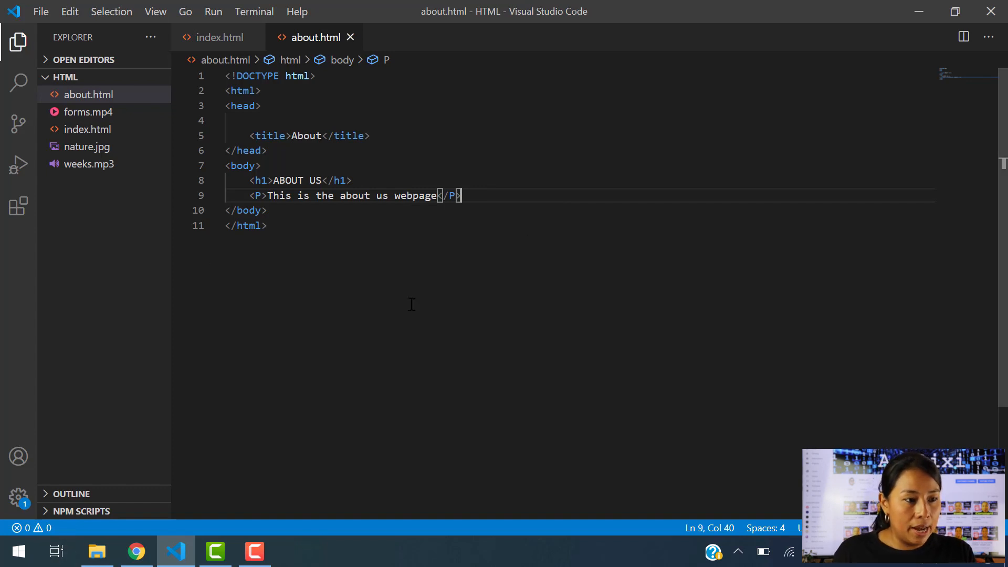
mouse_move(110, 12)
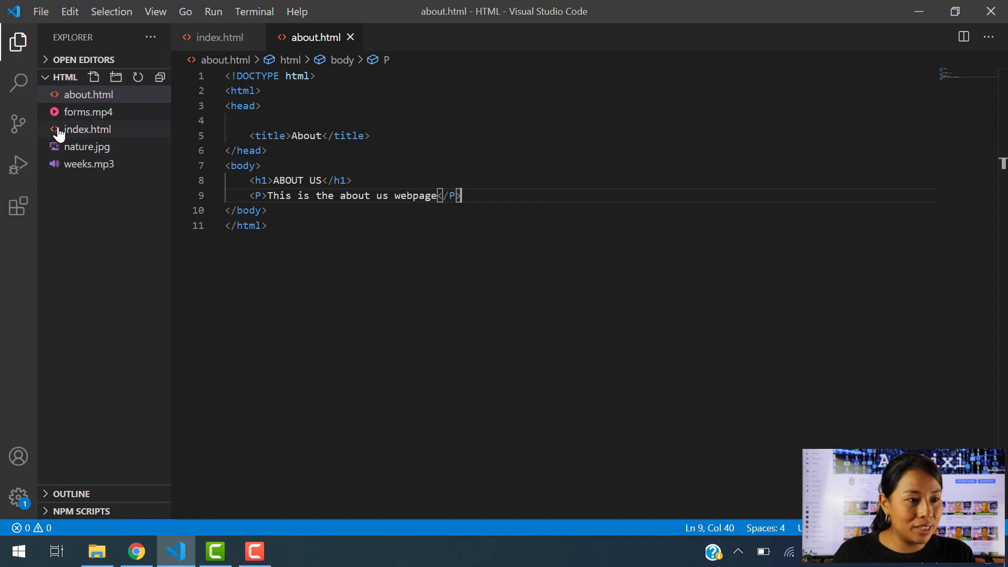
Bring up the HTML project folder and open about.html in Chrome from it.
click(98, 551)
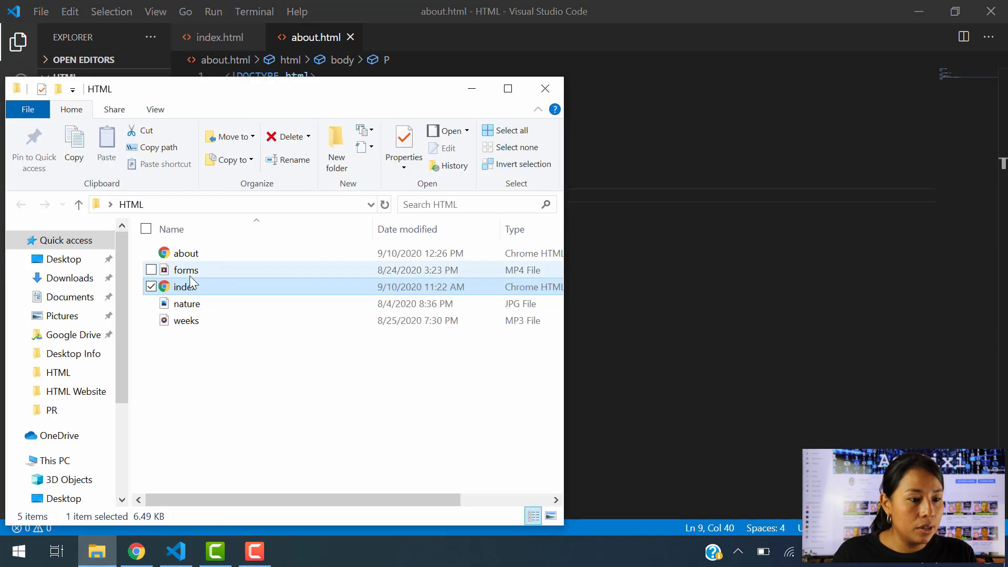
mouse_move(186, 253)
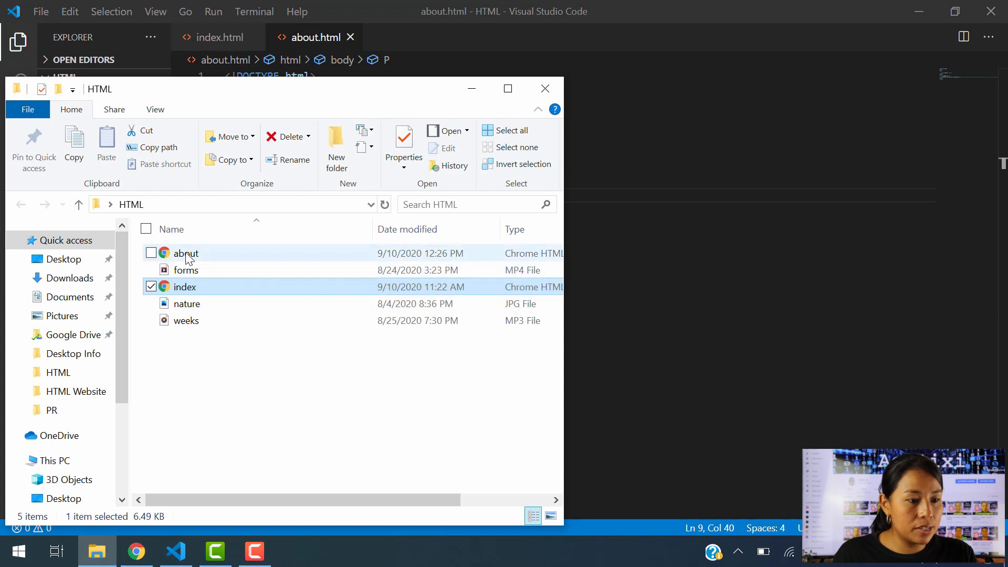
mouse_move(186, 253)
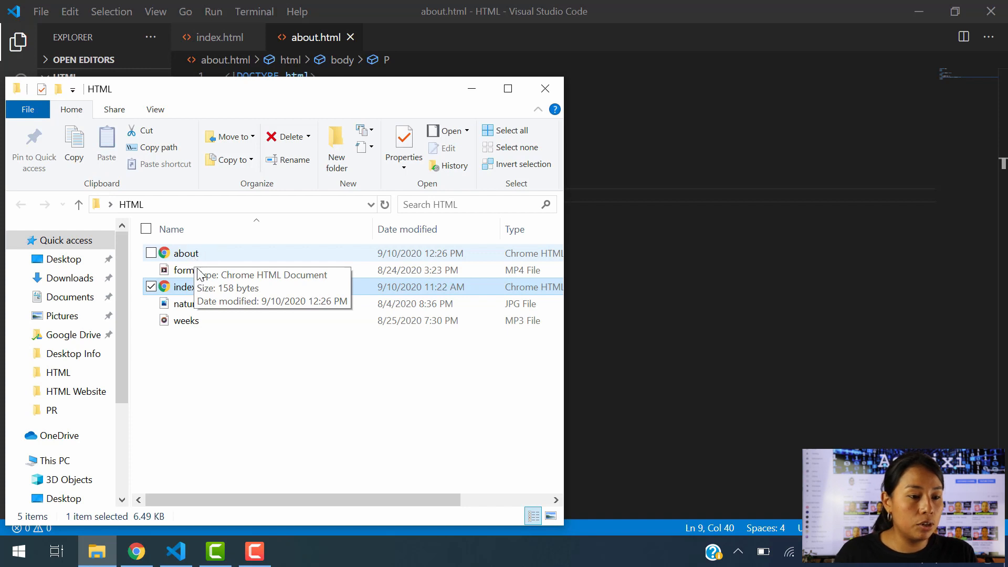
mouse_move(205, 380)
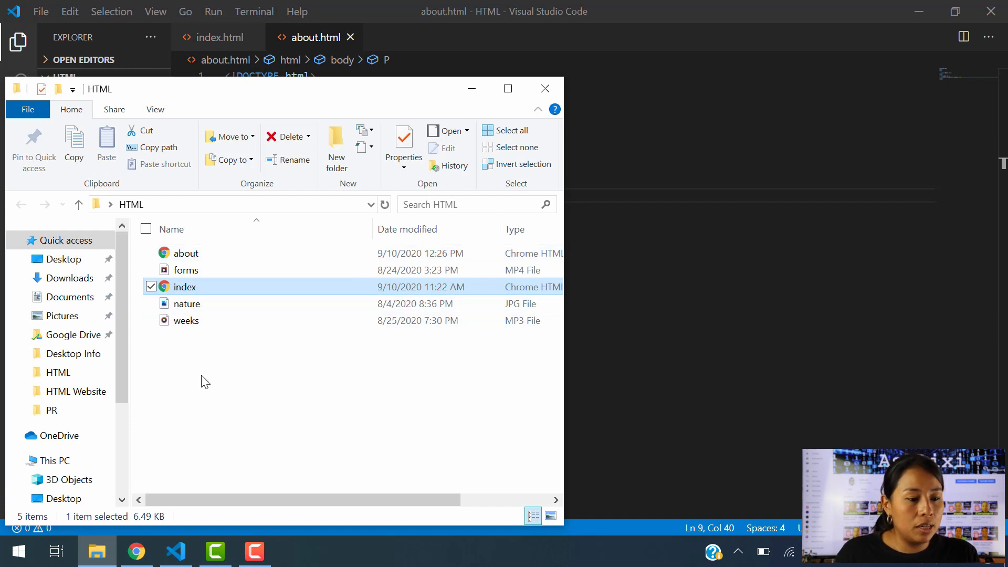
right_click(205, 381)
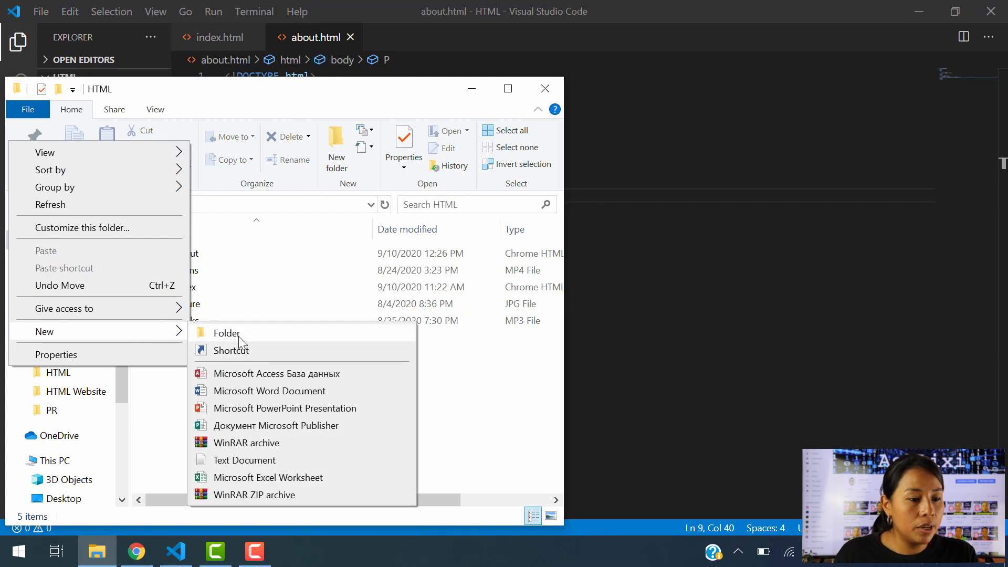
mouse_move(276, 466)
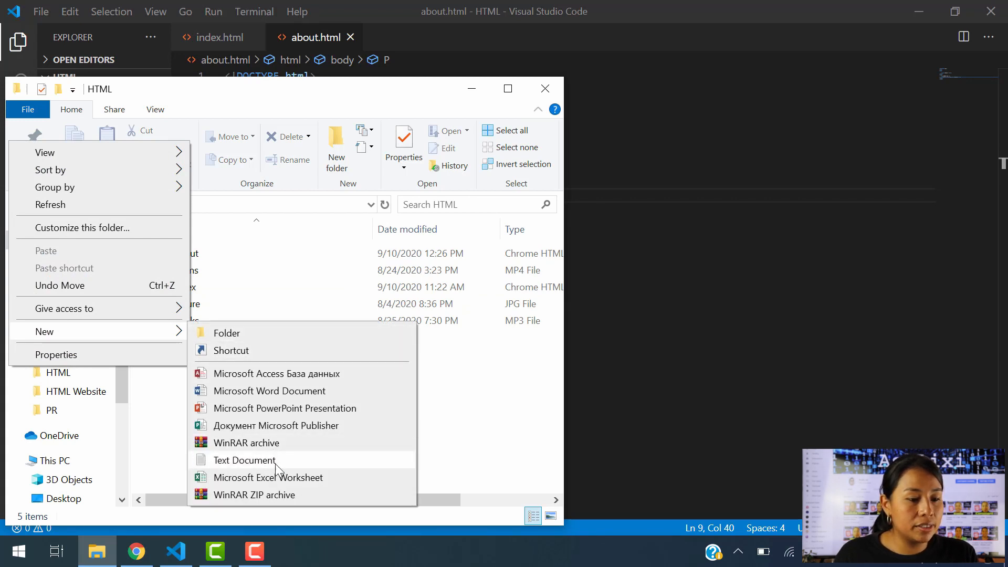
mouse_move(511, 375)
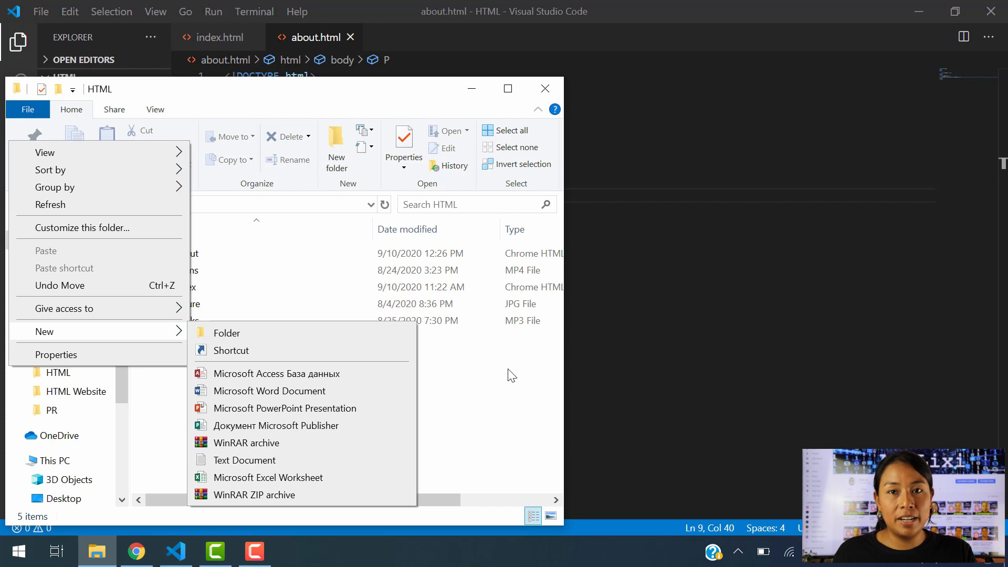
mouse_move(507, 397)
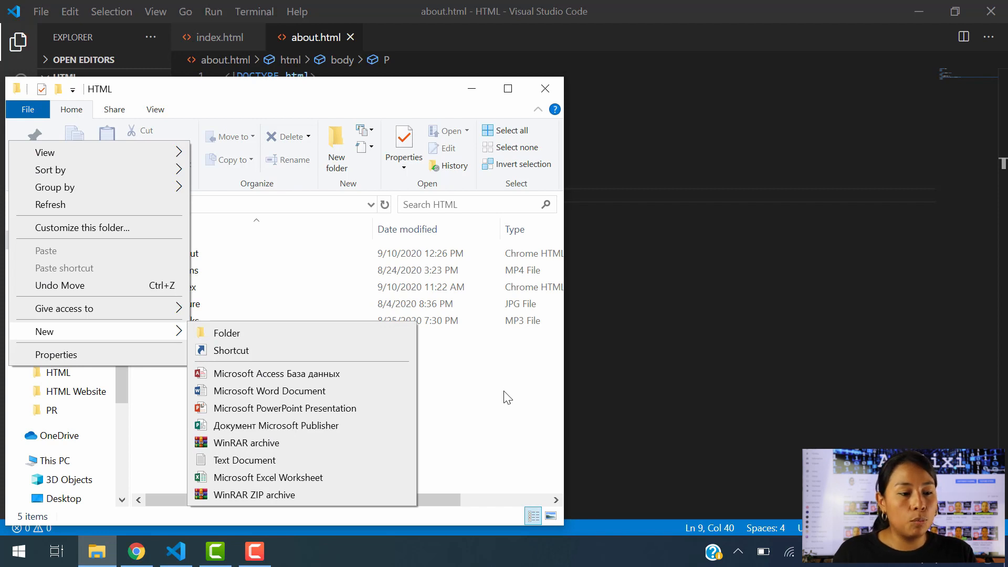
click(508, 397)
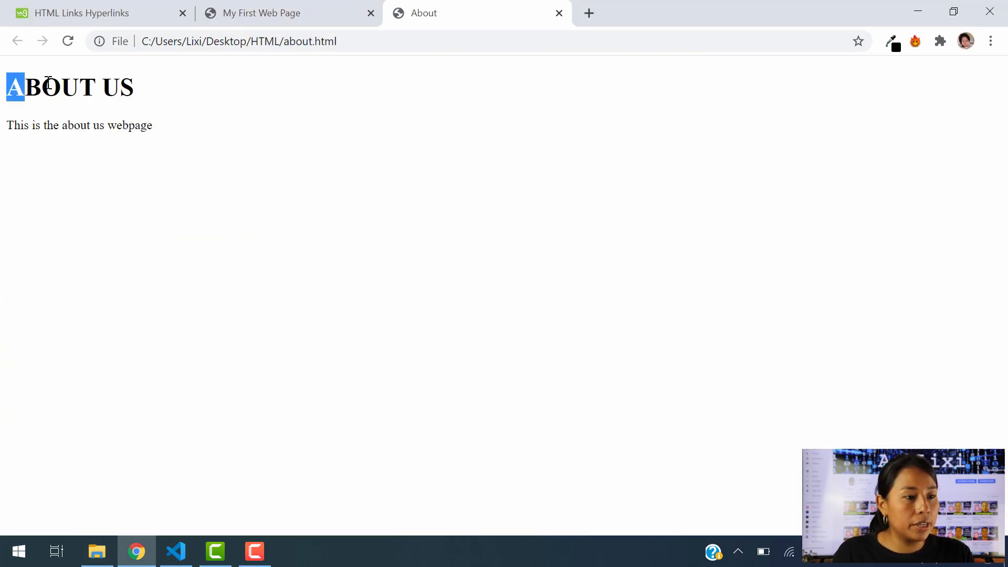
Inspect the ABOUT US page text, then return to the My First Web Page tab.
double_click(79, 125)
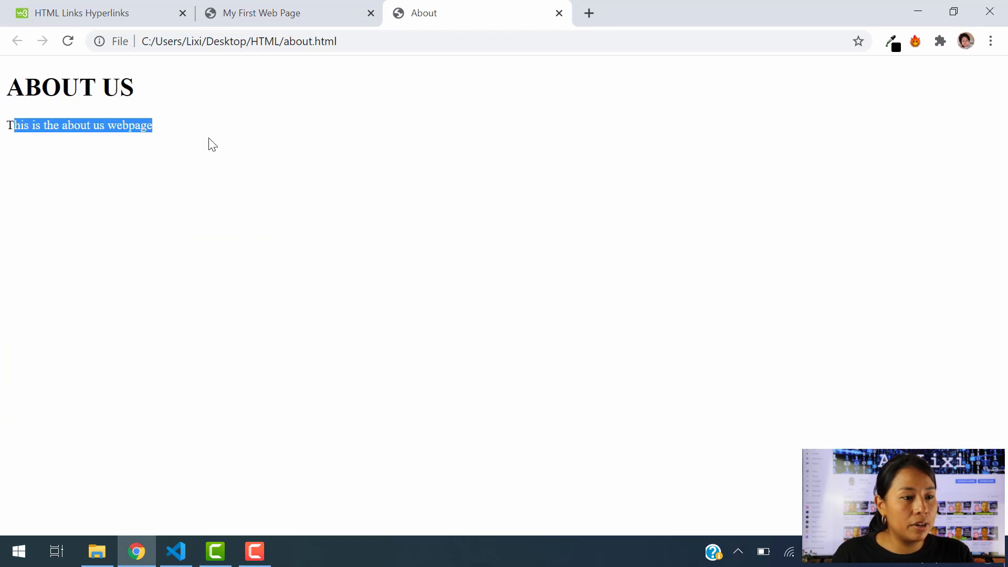
click(221, 187)
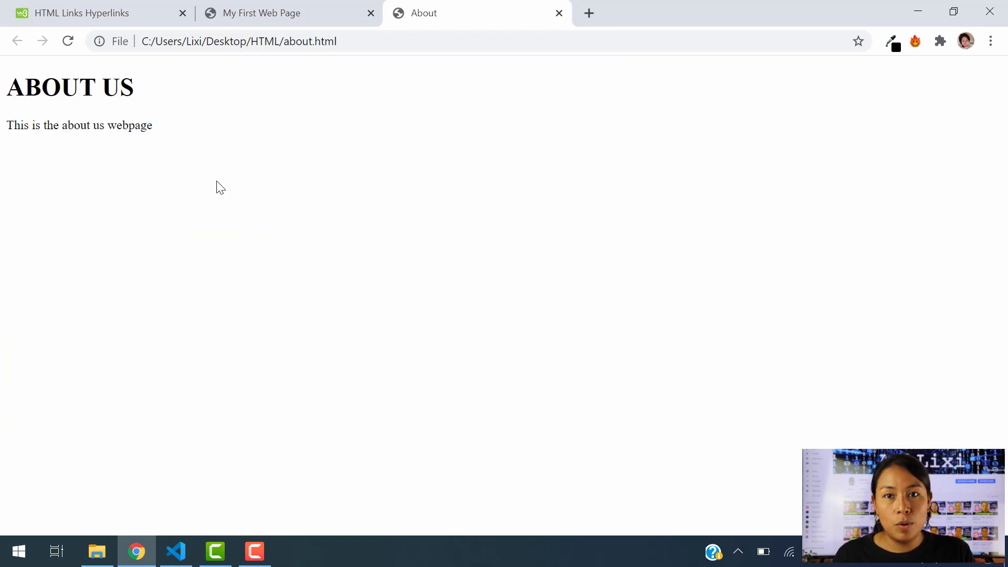
click(262, 13)
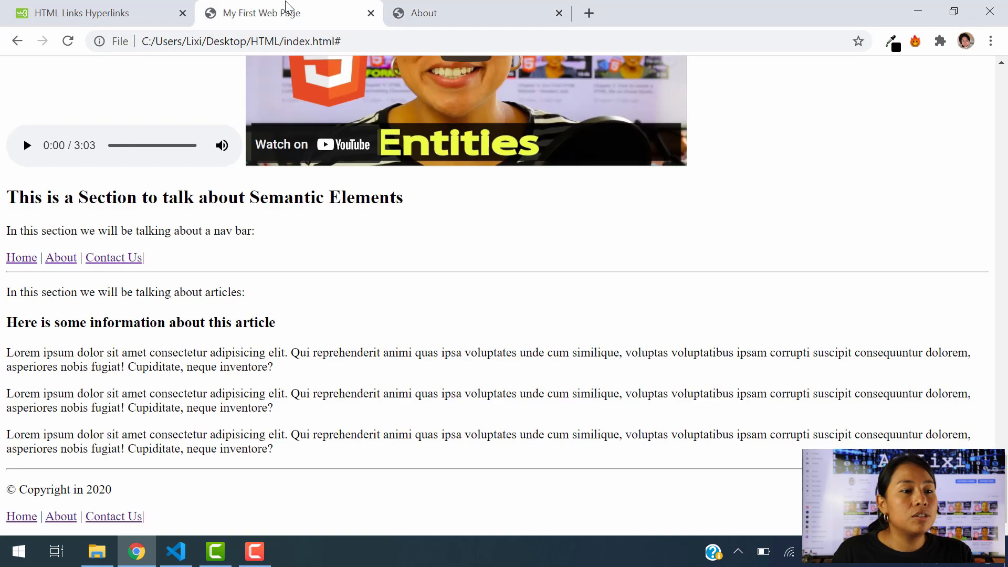
mouse_move(56, 531)
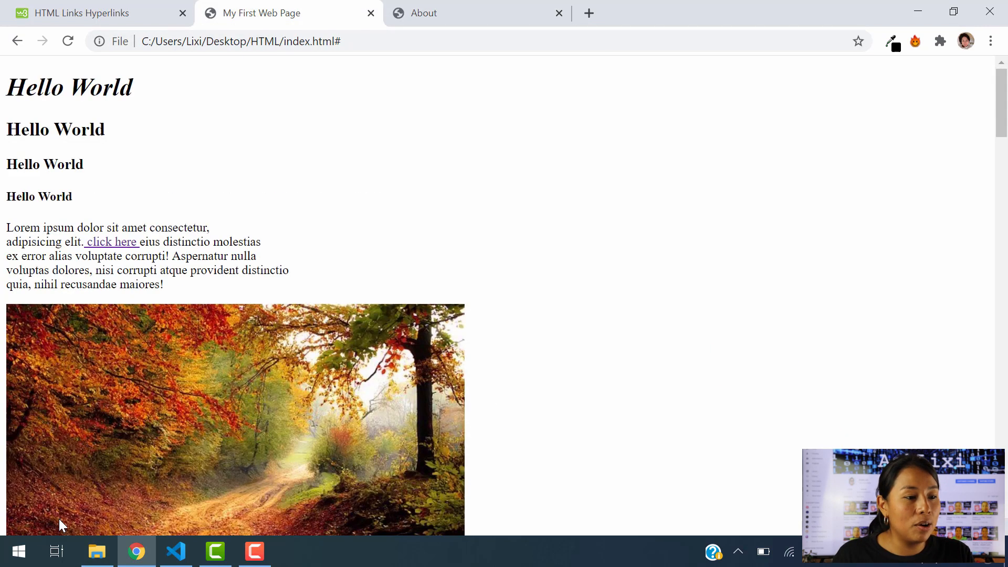
mouse_move(52, 78)
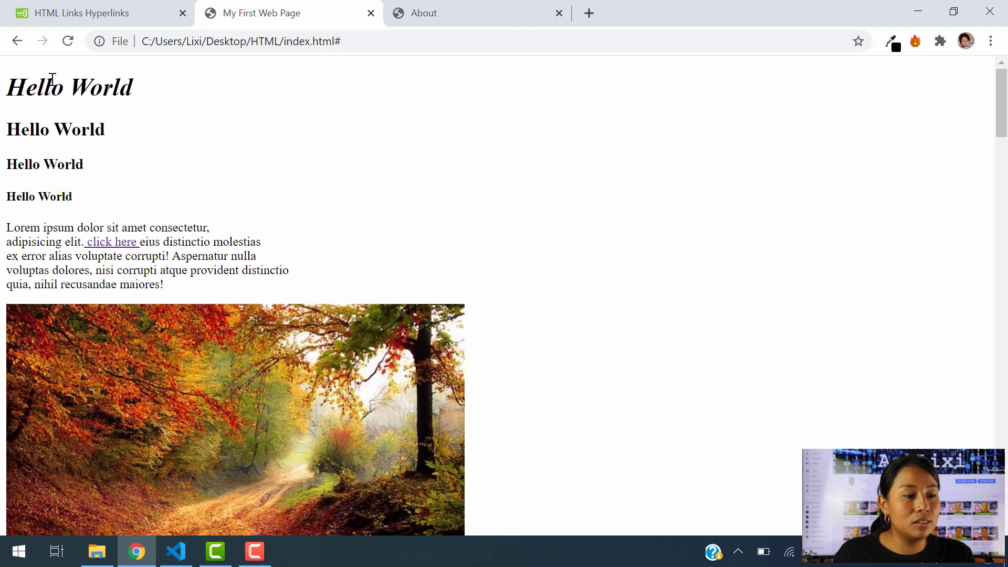
mouse_move(348, 283)
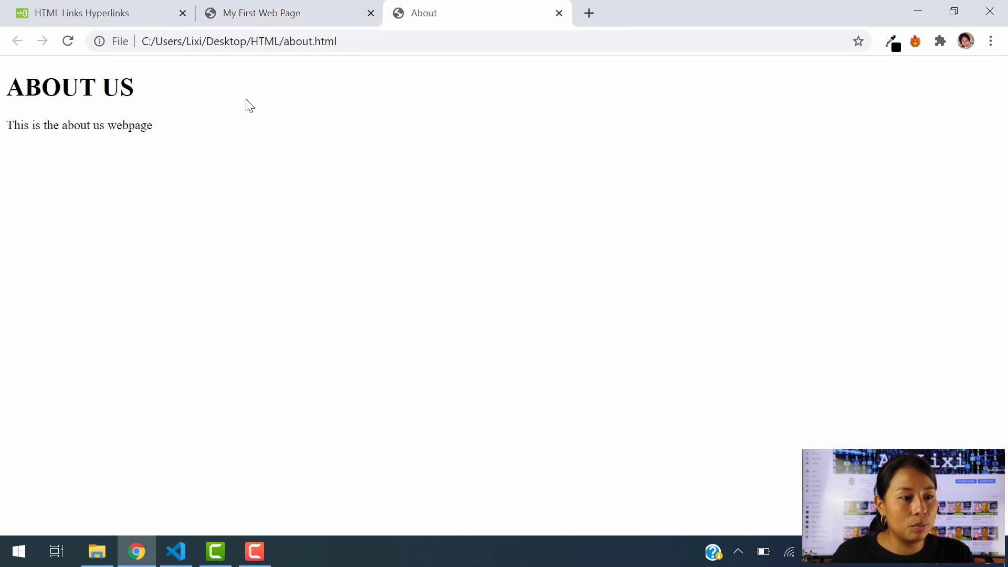
click(261, 13)
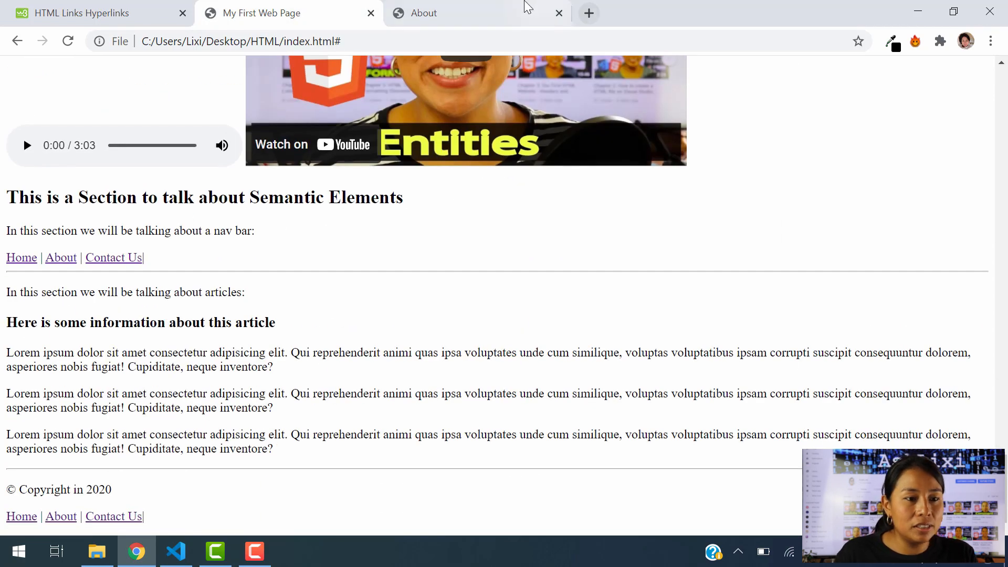
mouse_move(557, 12)
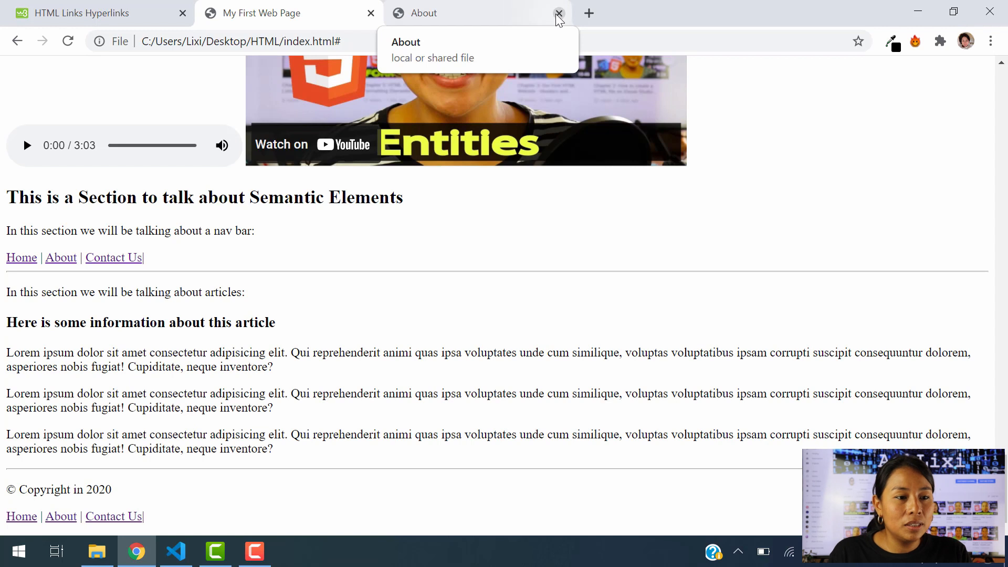
mouse_move(233, 534)
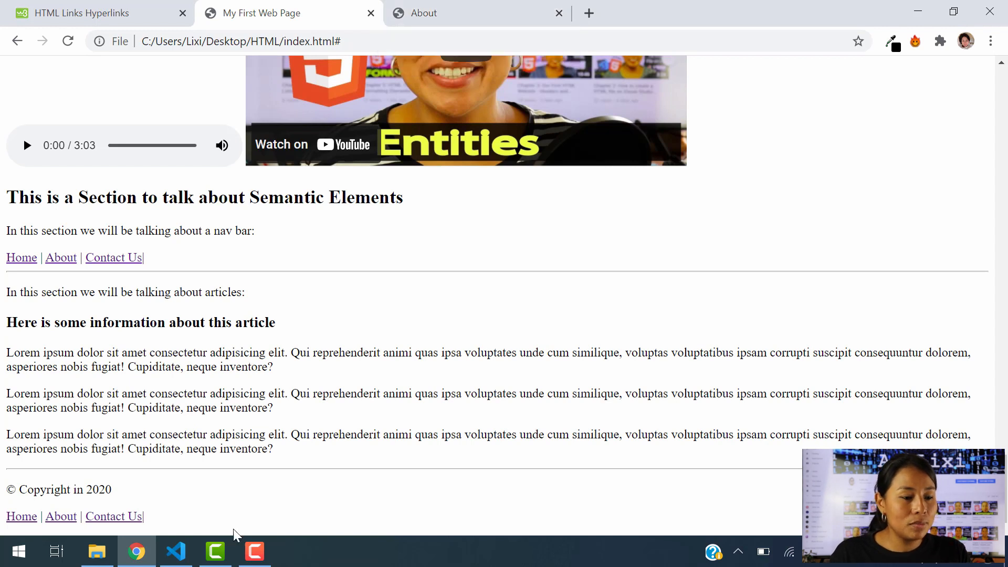
Show index.html's footer anchors whose href values are still '#'.
click(174, 552)
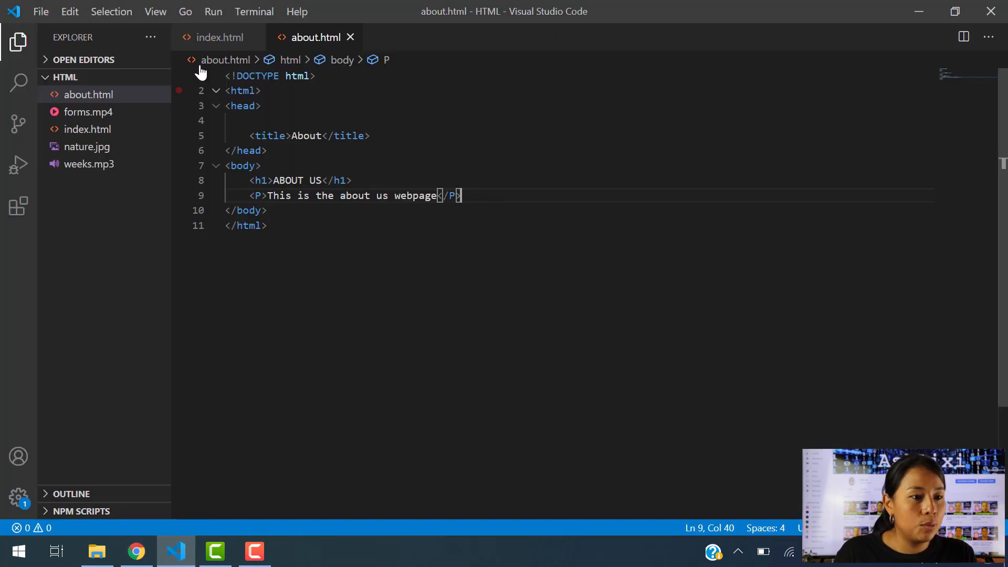
mouse_move(85, 129)
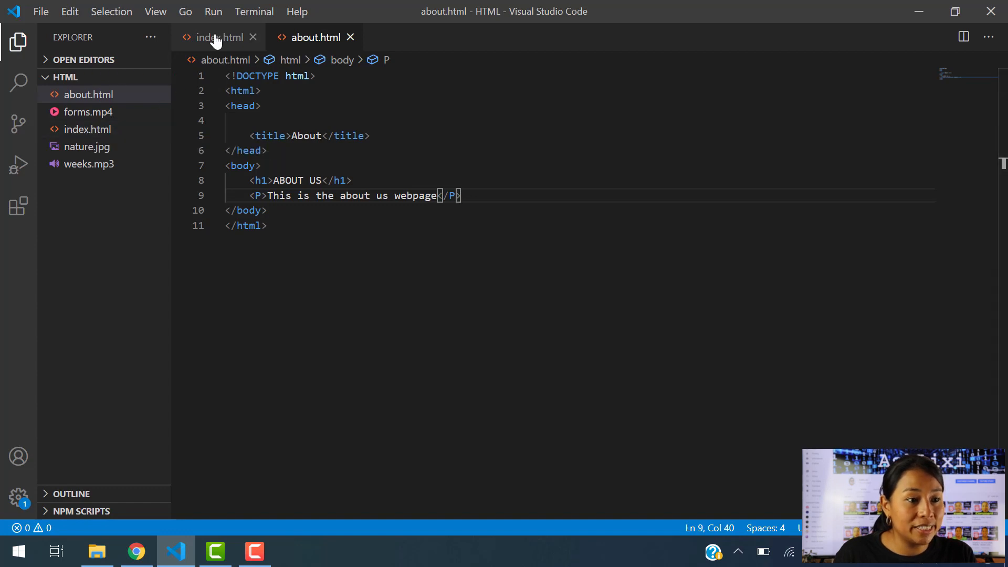
click(136, 551)
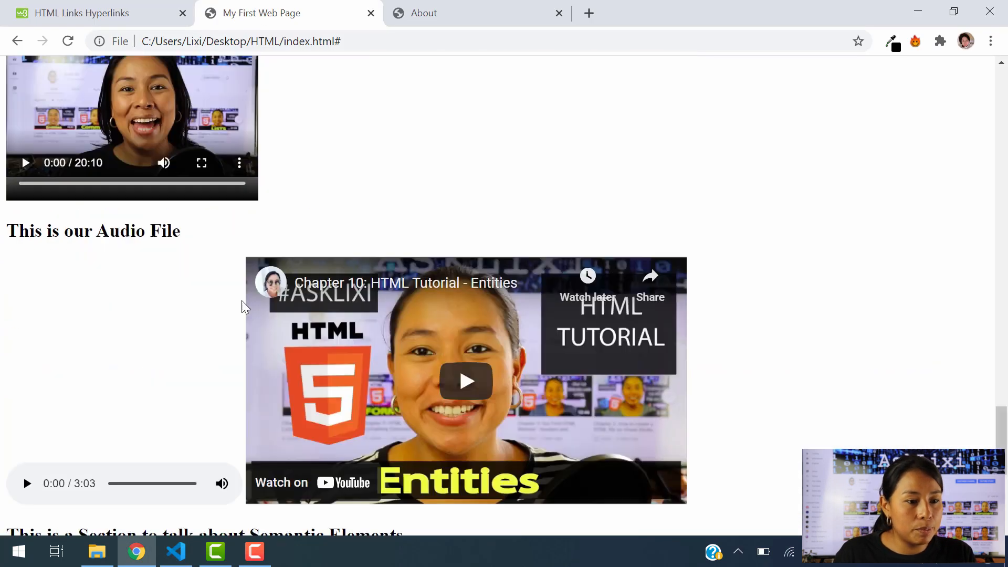
scroll(down, 3)
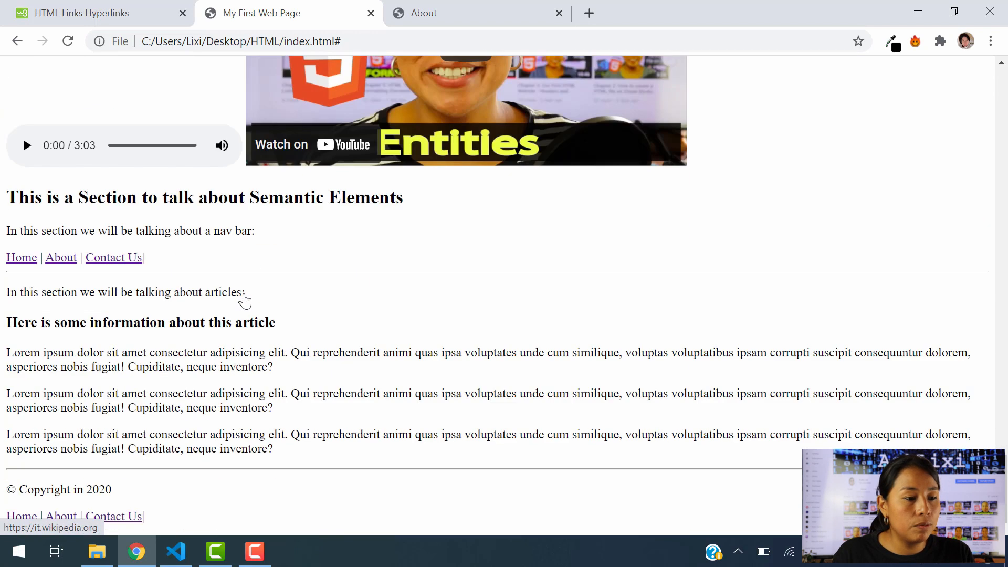
click(175, 551)
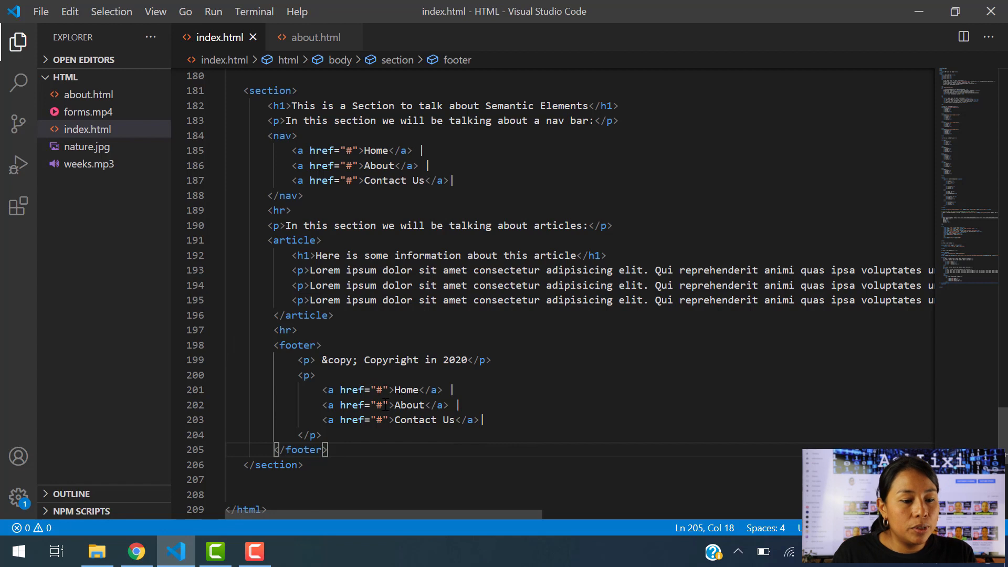
Change the footer About anchor to href="about.html", then switch to the browser.
click(380, 405)
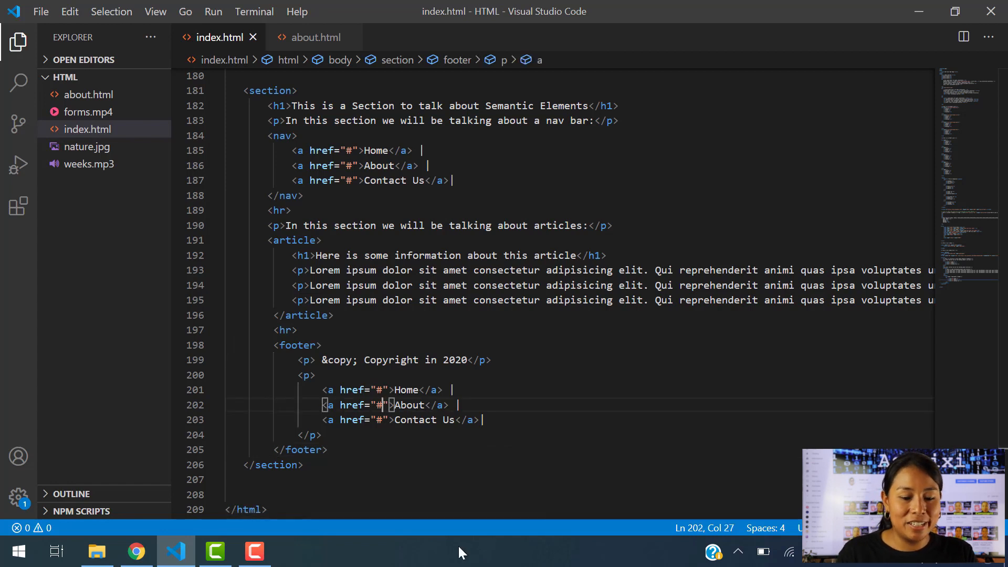
key(Backspace)
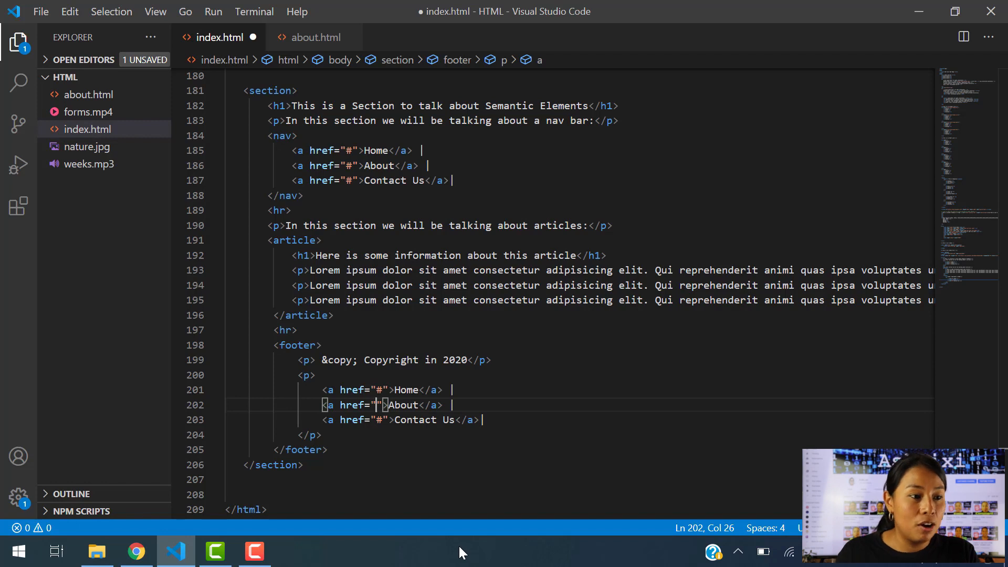
mouse_move(85, 113)
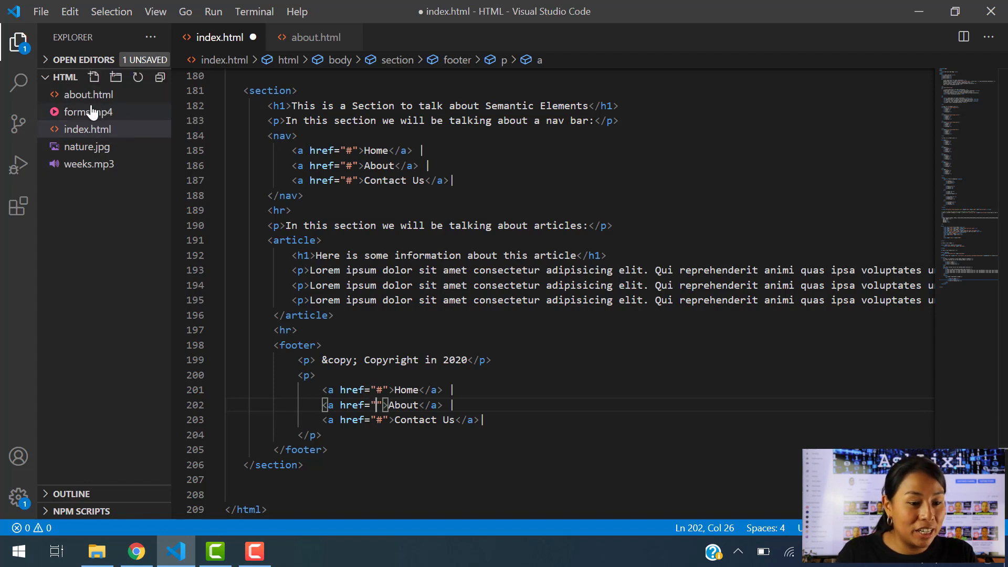
text(abou)
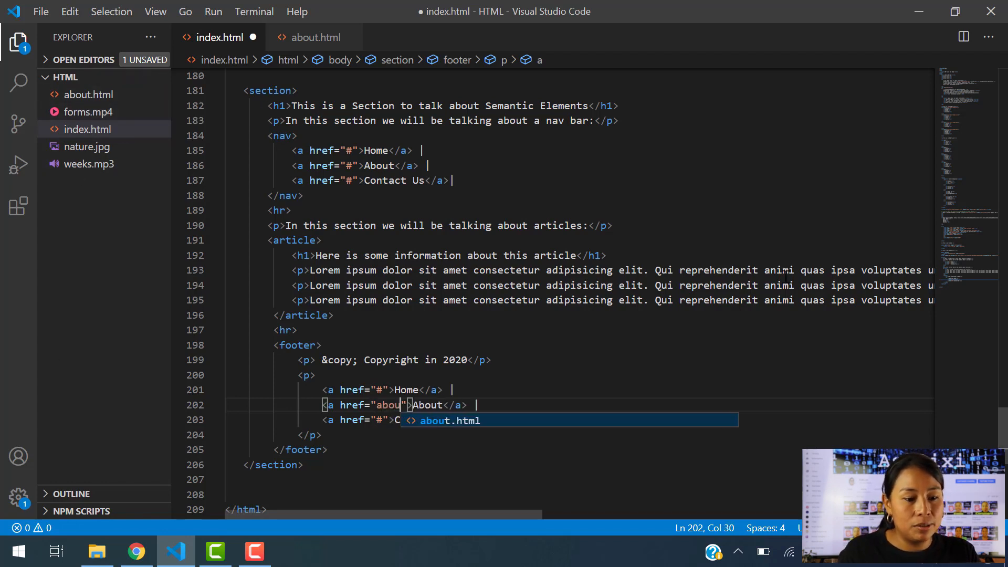
mouse_move(468, 420)
text(t.html)
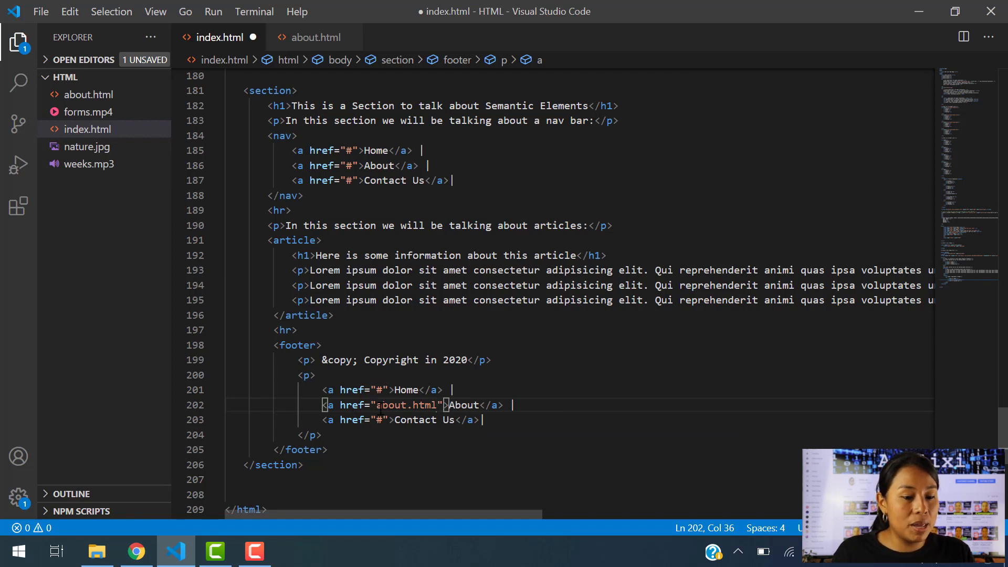
click(135, 551)
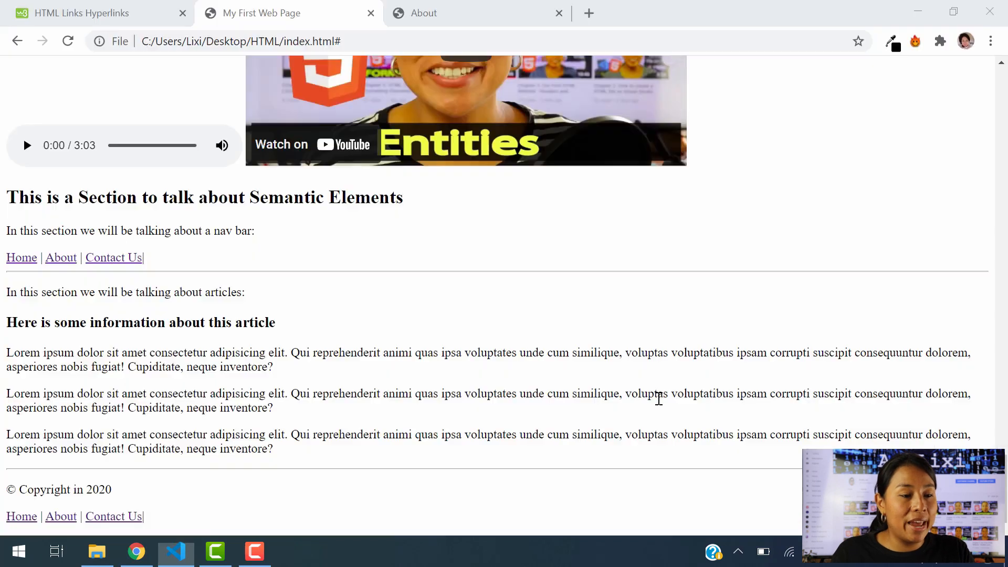
Follow the footer About link to the ABOUT US page, then go back to the home page footer.
click(558, 13)
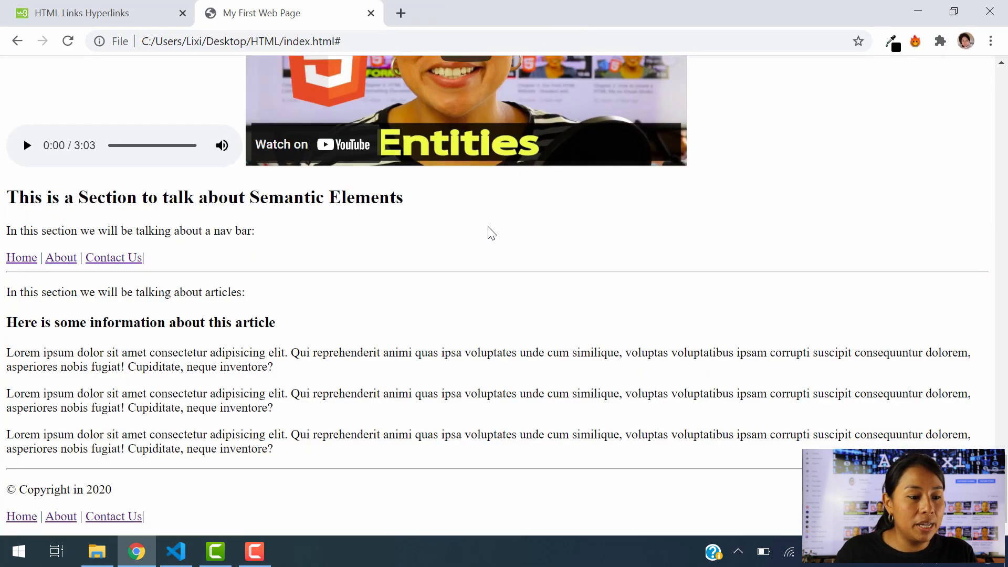
mouse_move(74, 516)
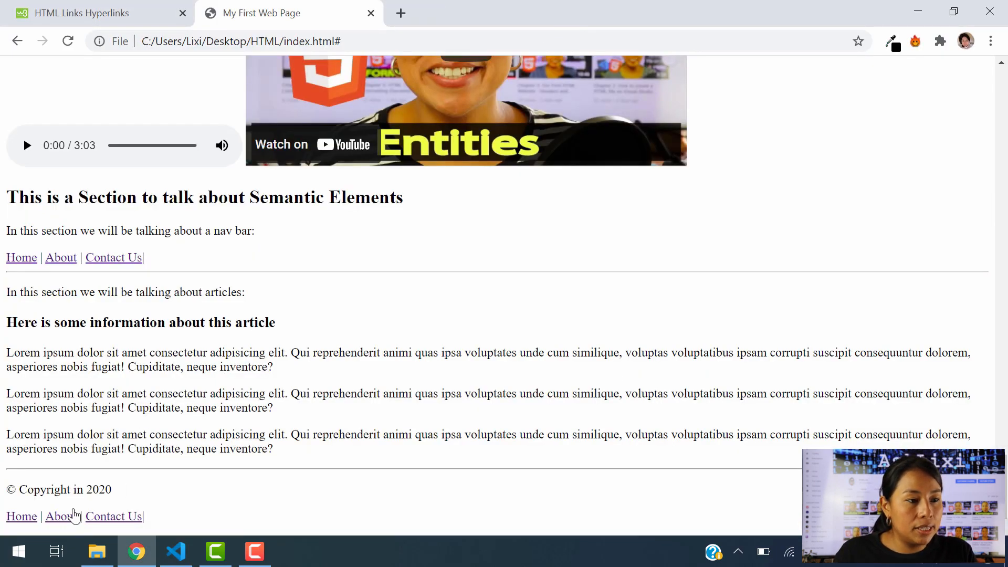
mouse_move(451, 274)
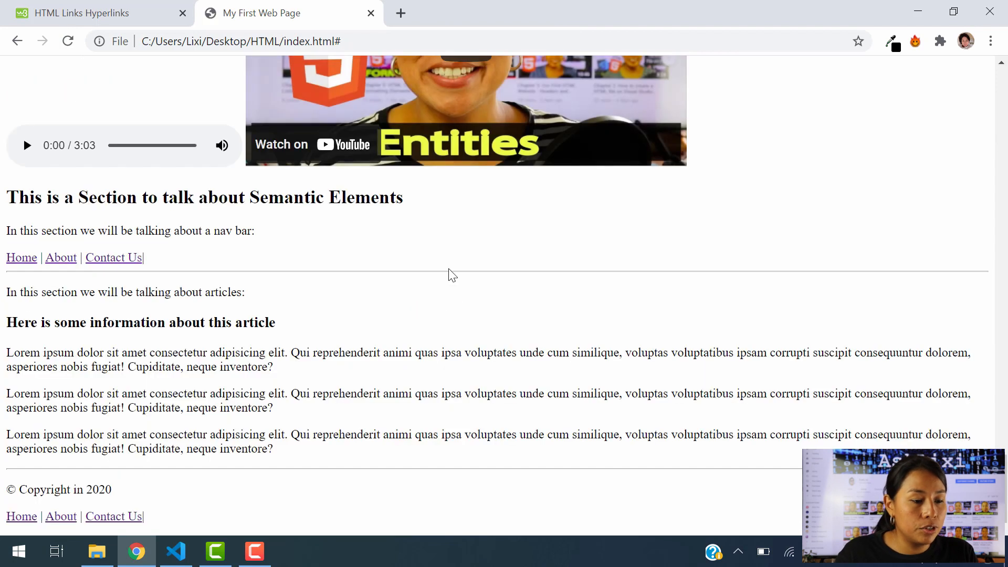
mouse_move(61, 521)
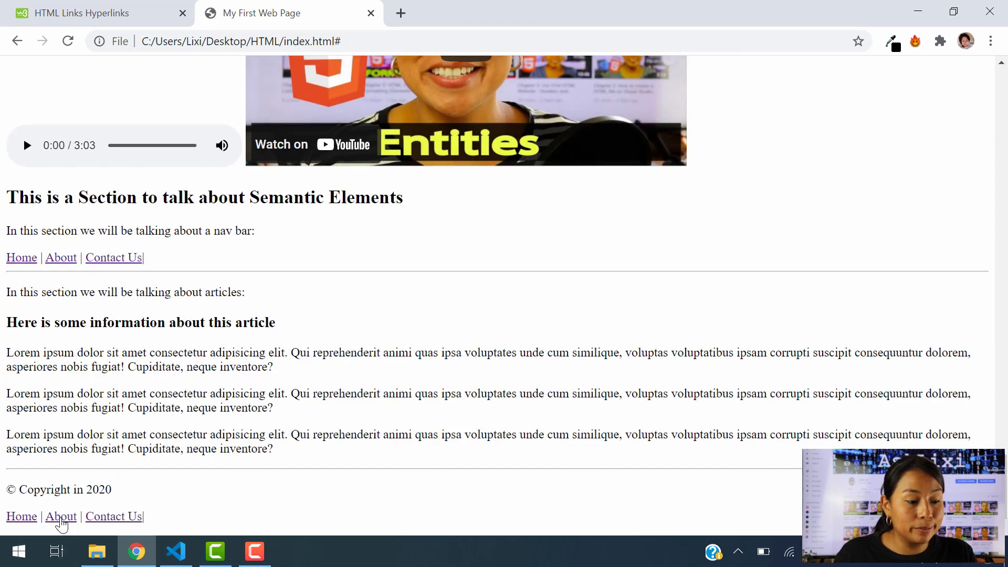
click(61, 517)
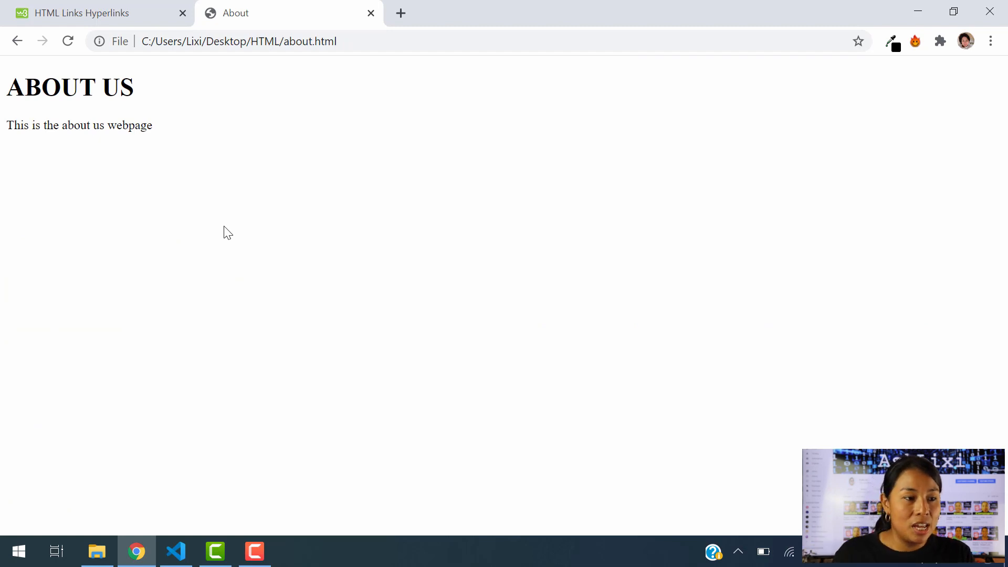
mouse_move(76, 173)
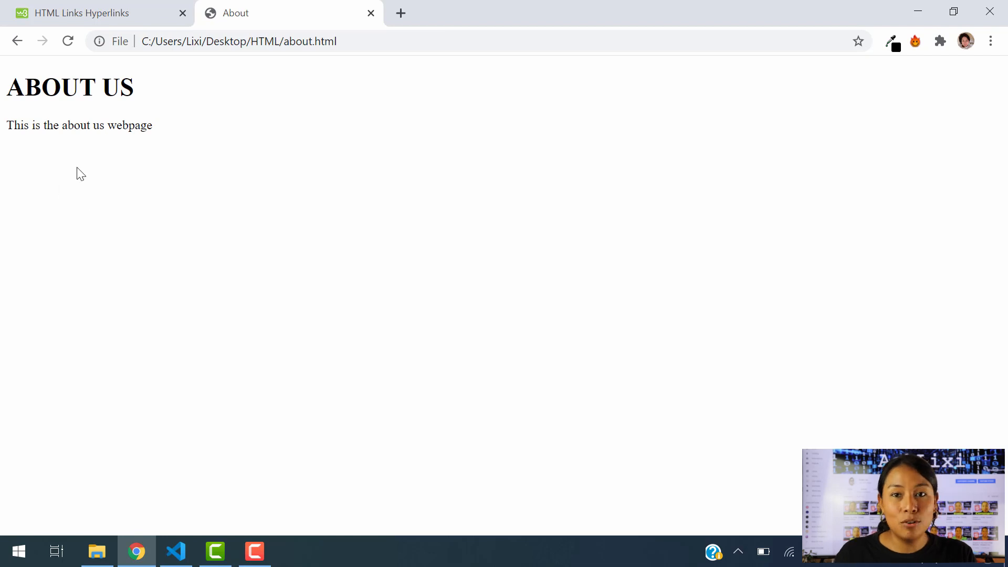
click(17, 40)
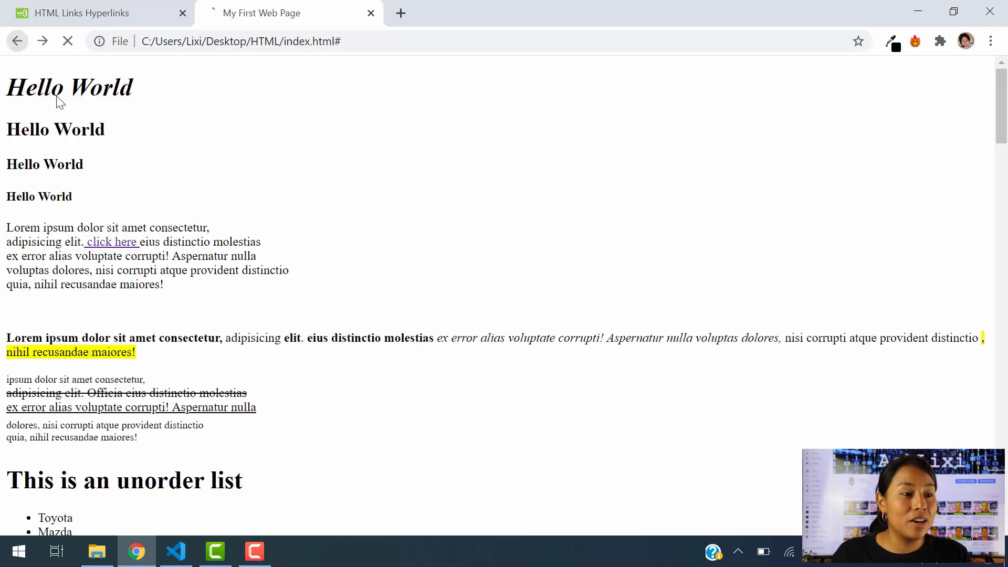
scroll(down, 3)
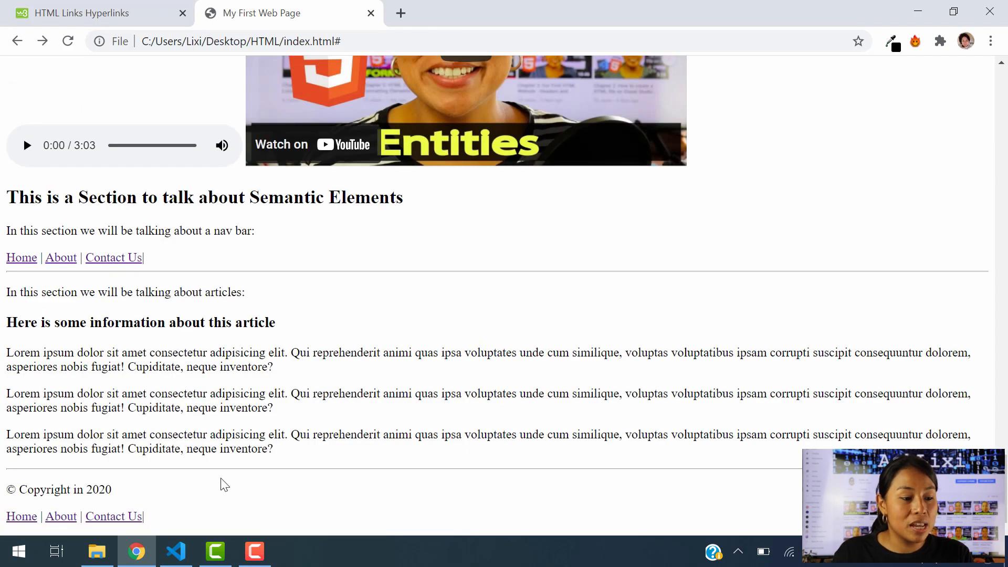
mouse_move(328, 454)
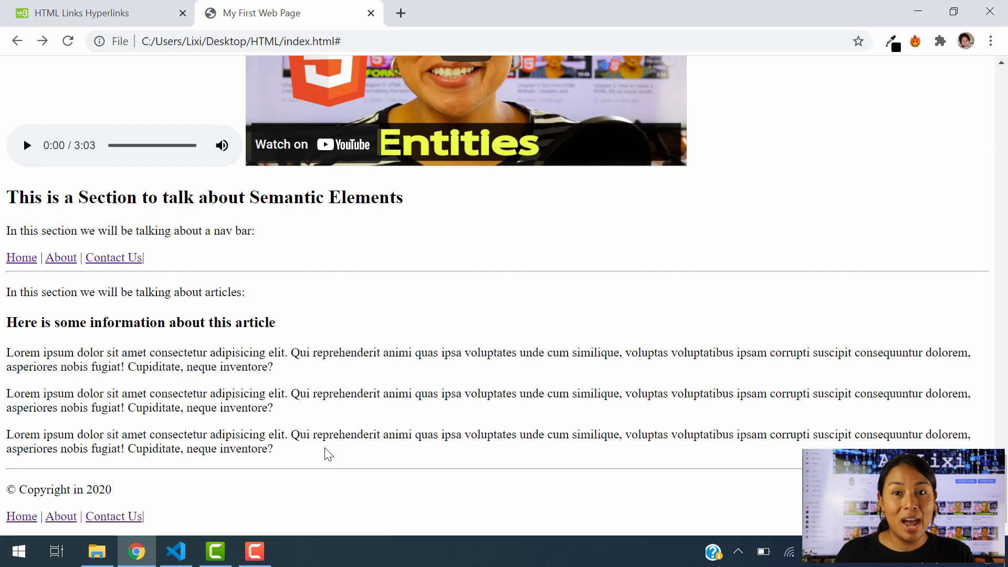